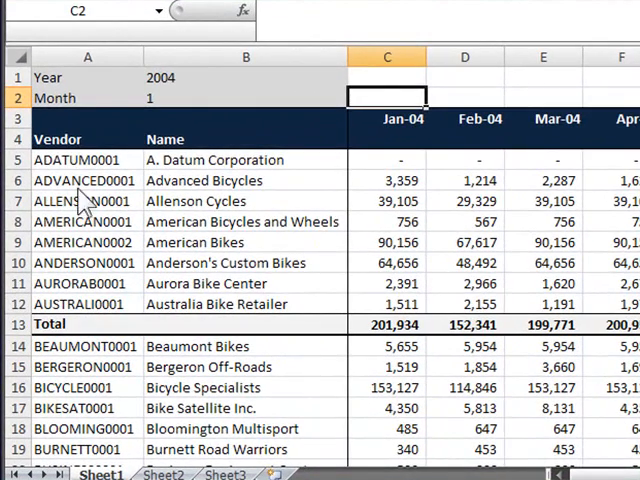
{"action": "mouse_move", "coordinate": [318, 253]}
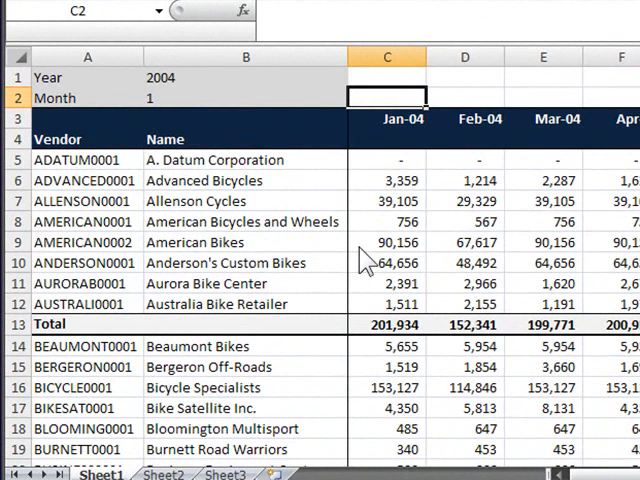
{"action": "mouse_move", "coordinate": [405, 188]}
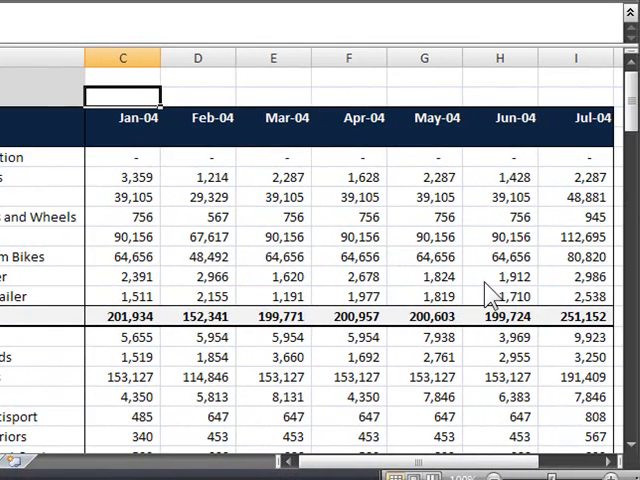
{"action": "mouse_move", "coordinate": [117, 237]}
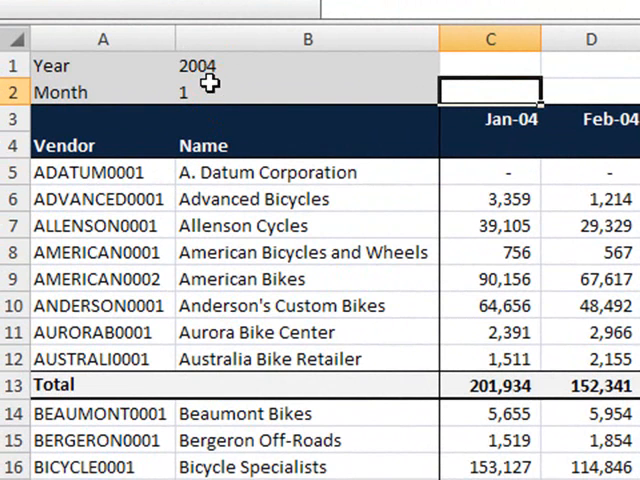
{"action": "mouse_move", "coordinate": [252, 92]}
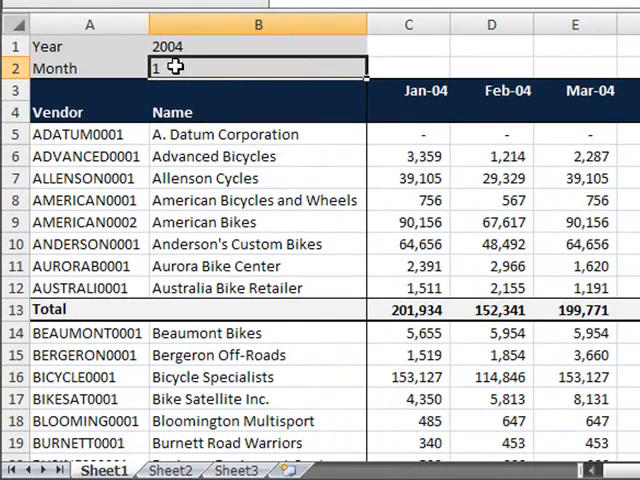
Enter 6 as the month in B2 so columns start at Jun-04
{"action": "type", "text": "6"}
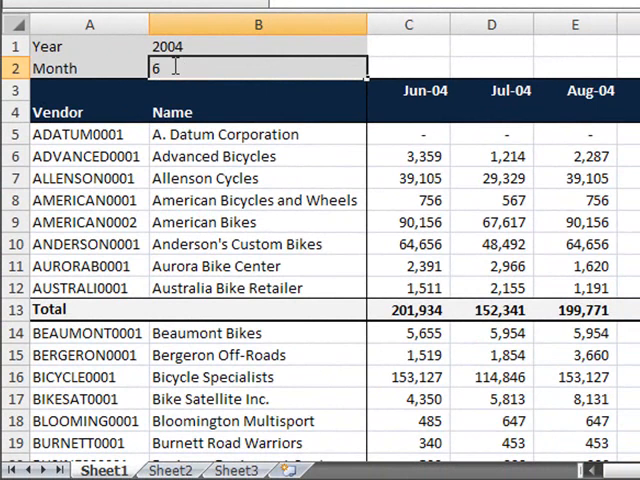
{"action": "key", "text": "Enter"}
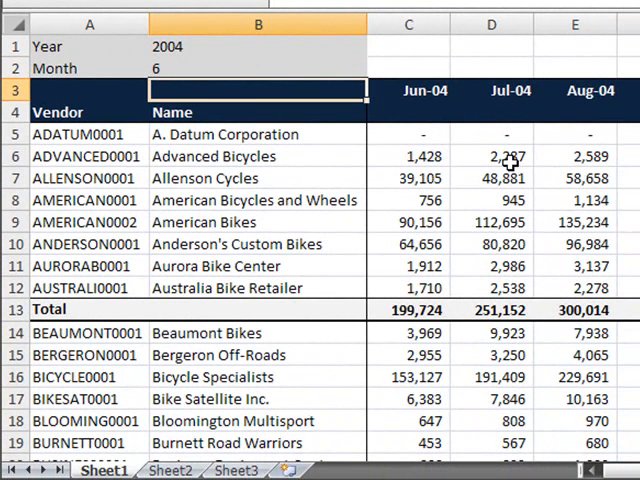
{"action": "mouse_move", "coordinate": [512, 172]}
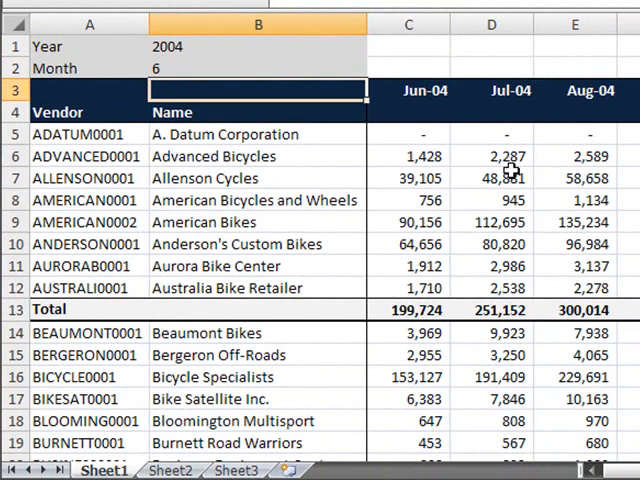
{"action": "mouse_move", "coordinate": [318, 346]}
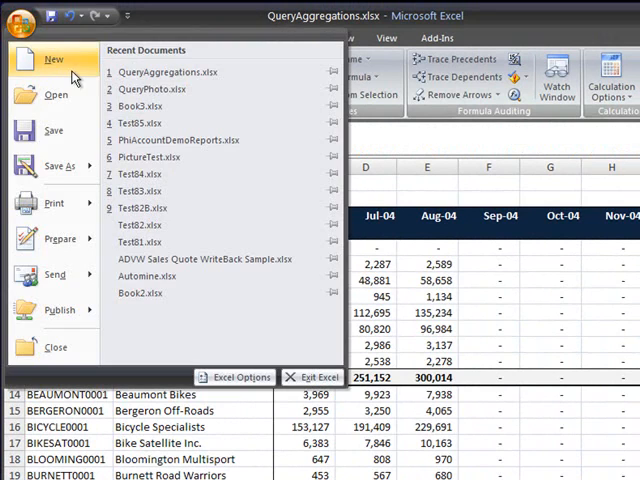
Create blank workbook Book4 and select cell C5 for the formula
{"action": "left_click", "coordinate": [48, 60]}
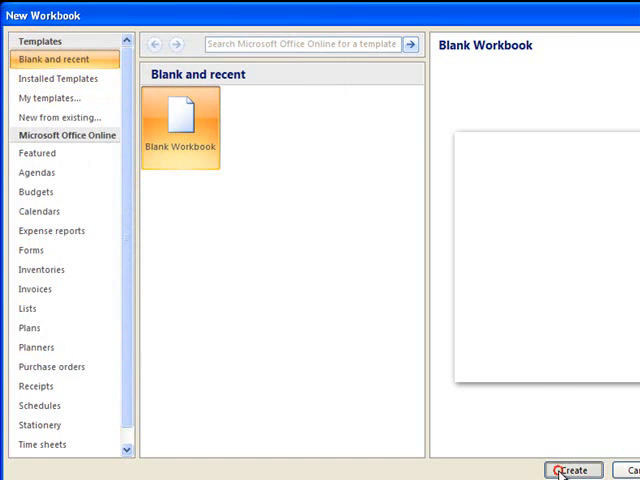
{"action": "left_click", "coordinate": [567, 467]}
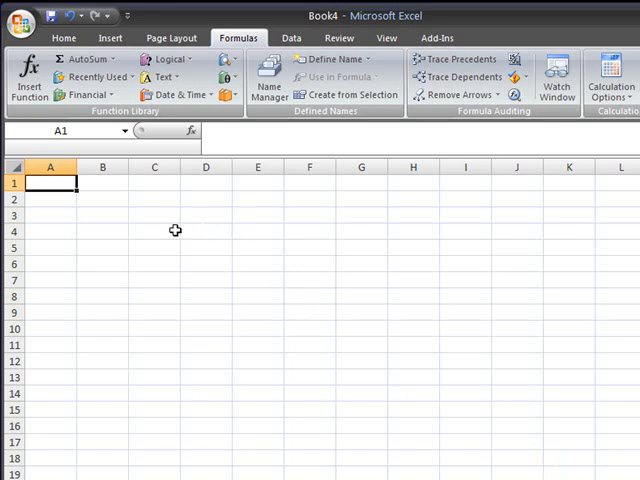
{"action": "left_click", "coordinate": [174, 278]}
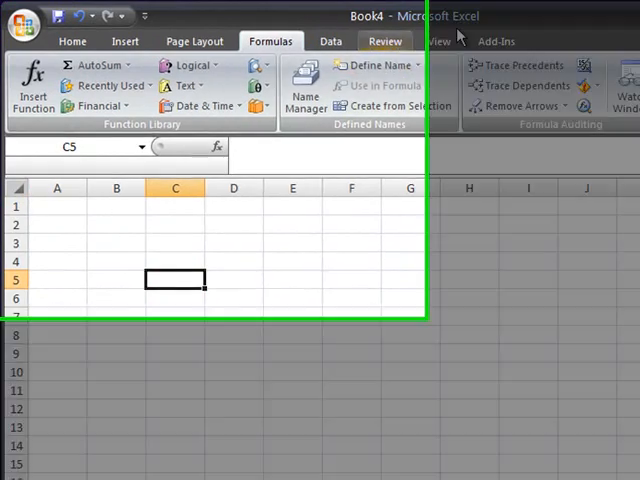
Launch a Sharperlight Value Formula from the Sharperlight XL add-in menu
{"action": "left_click", "coordinate": [95, 101]}
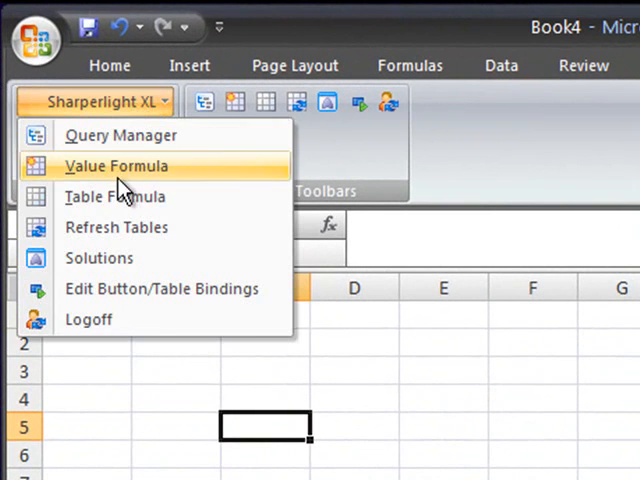
{"action": "mouse_move", "coordinate": [135, 180]}
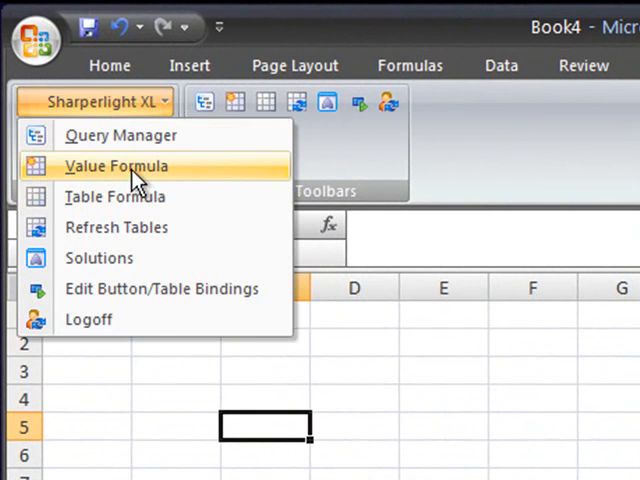
{"action": "left_click", "coordinate": [116, 165]}
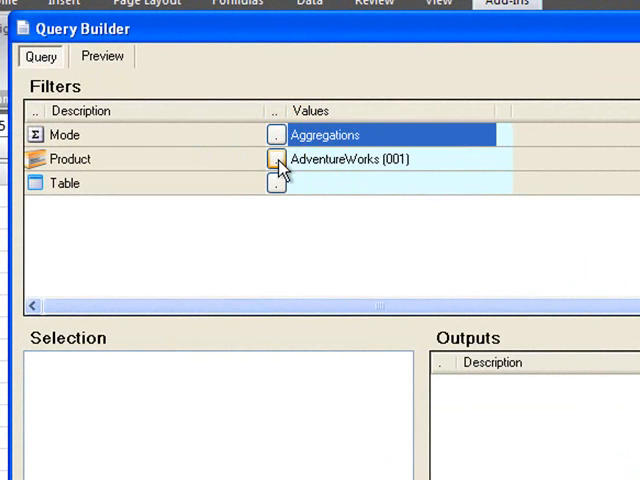
Choose Purchasing Purchase Order Header as the query's table
{"action": "left_click", "coordinate": [350, 159]}
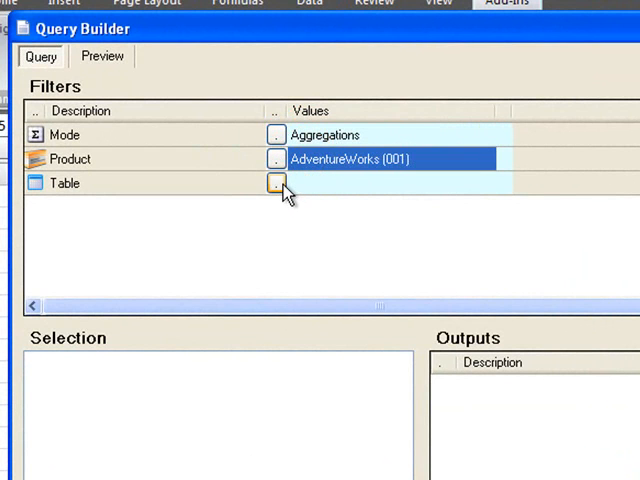
{"action": "left_click", "coordinate": [277, 183]}
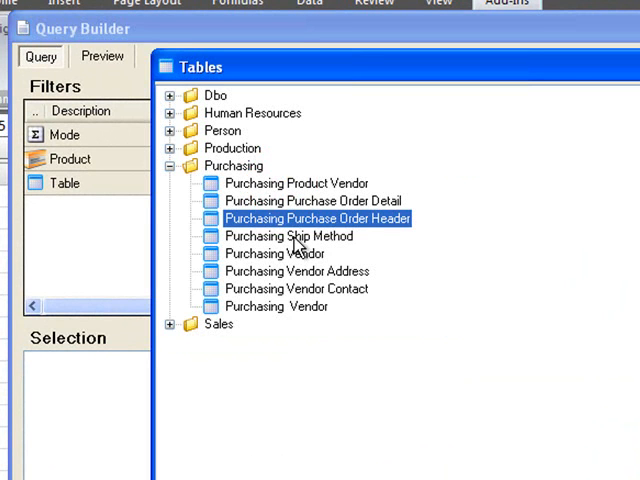
{"action": "mouse_move", "coordinate": [305, 236]}
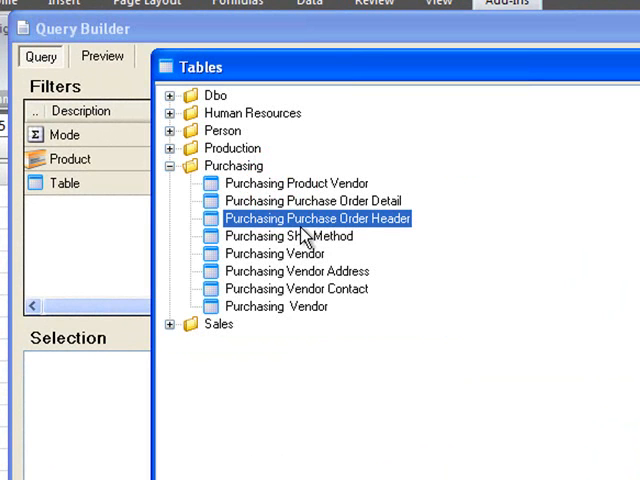
{"action": "mouse_move", "coordinate": [308, 235]}
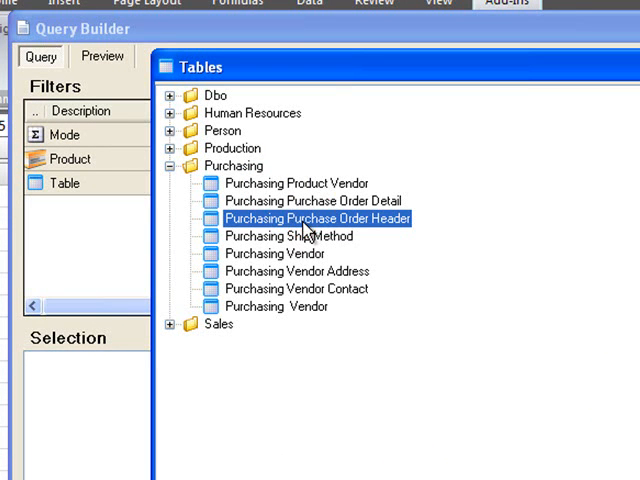
{"action": "double_click", "coordinate": [316, 218]}
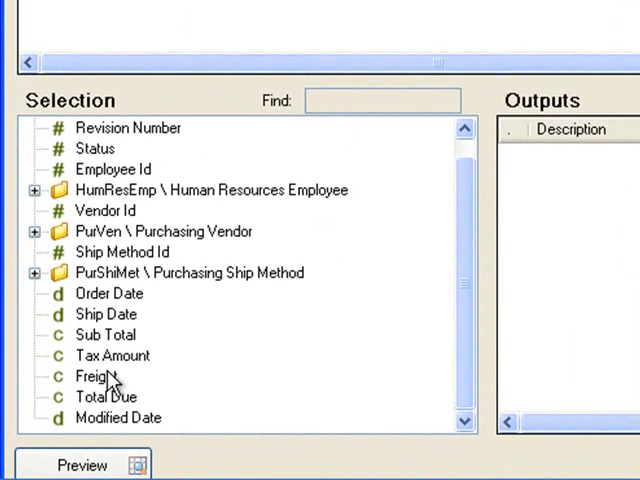
Add the Total Due field to the outputs, summed
{"action": "left_click", "coordinate": [104, 334]}
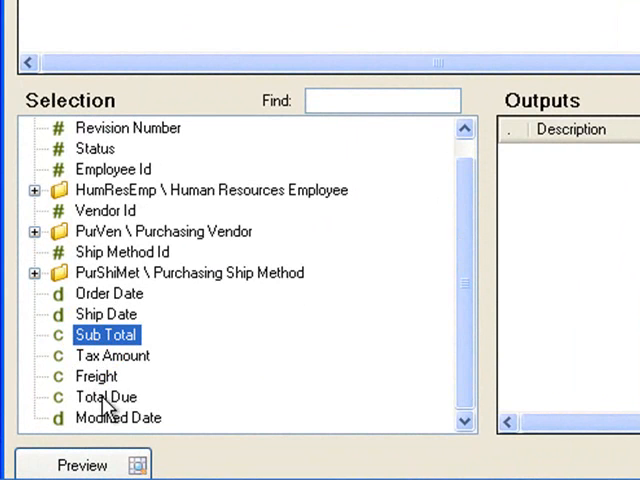
{"action": "left_click", "coordinate": [101, 397]}
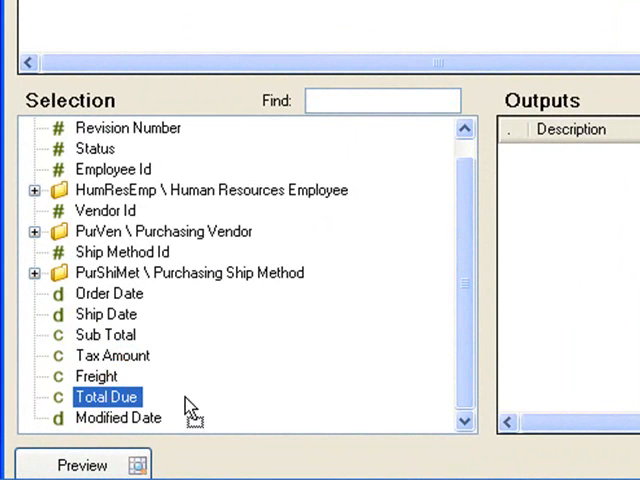
{"action": "double_click", "coordinate": [104, 398]}
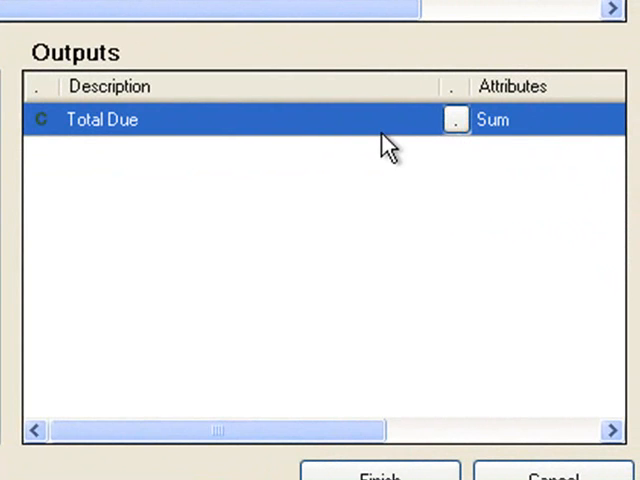
{"action": "mouse_move", "coordinate": [414, 143]}
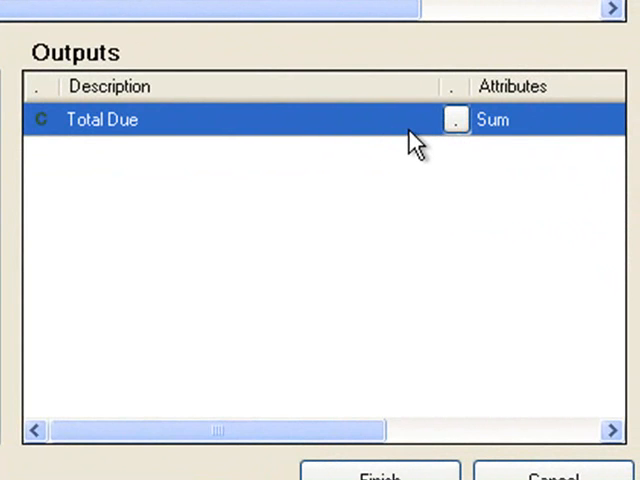
{"action": "mouse_move", "coordinate": [543, 167]}
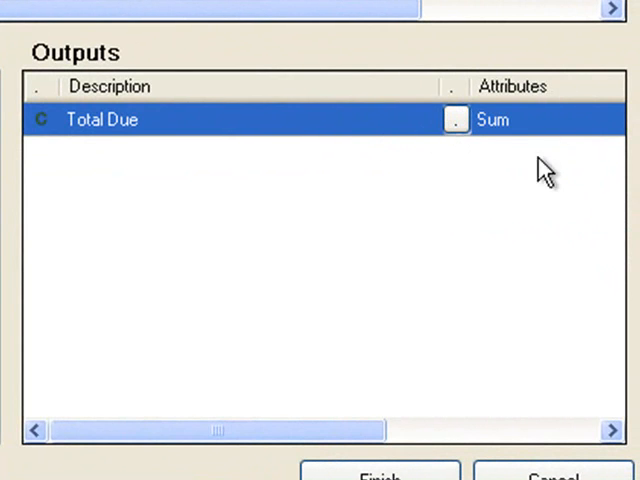
{"action": "mouse_move", "coordinate": [394, 91]}
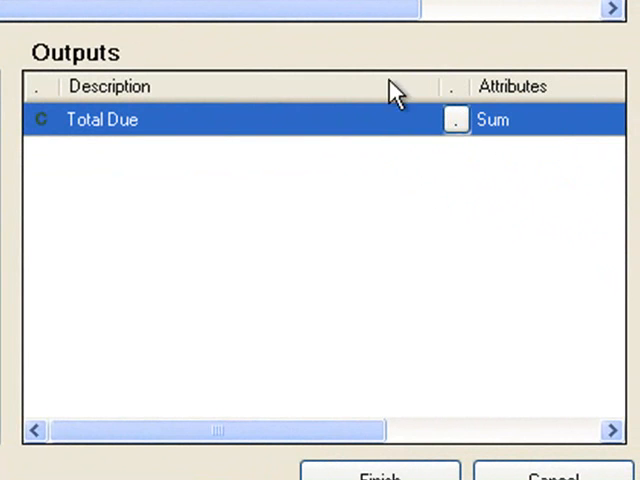
{"action": "mouse_move", "coordinate": [249, 157]}
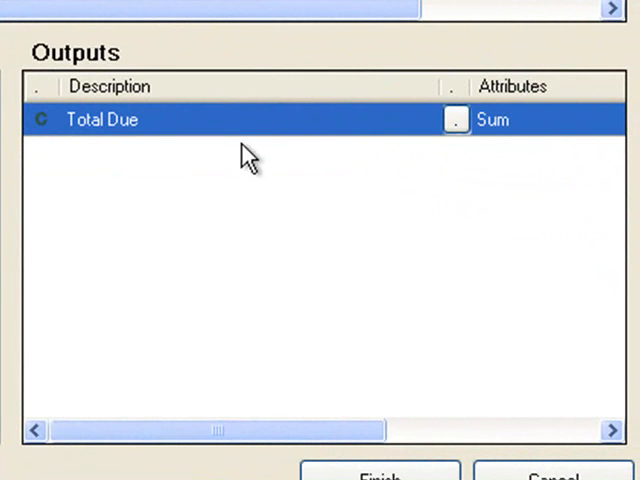
{"action": "mouse_move", "coordinate": [120, 158]}
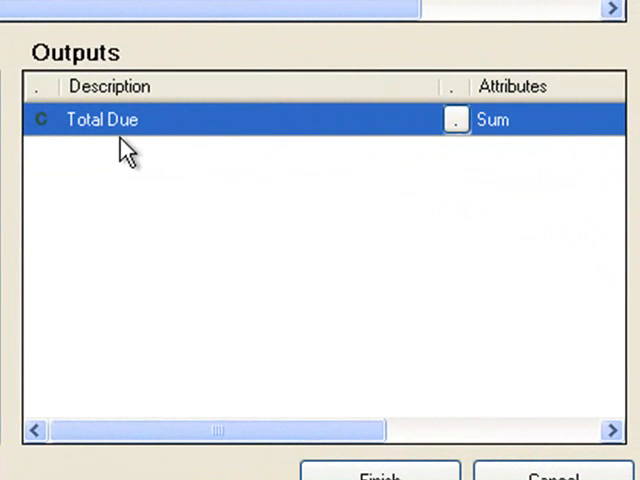
{"action": "mouse_move", "coordinate": [587, 86]}
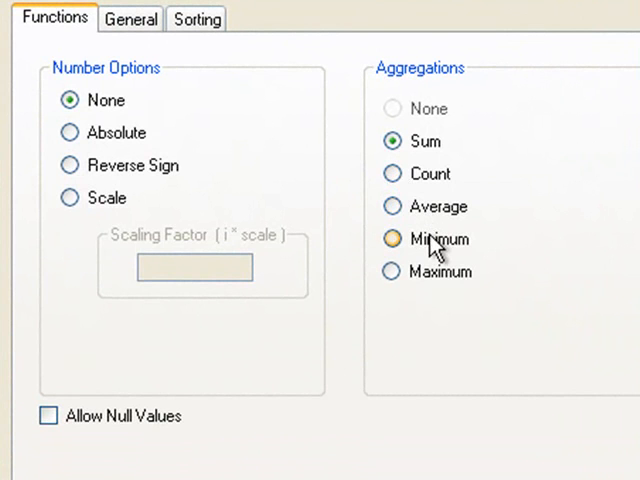
{"action": "mouse_move", "coordinate": [426, 250]}
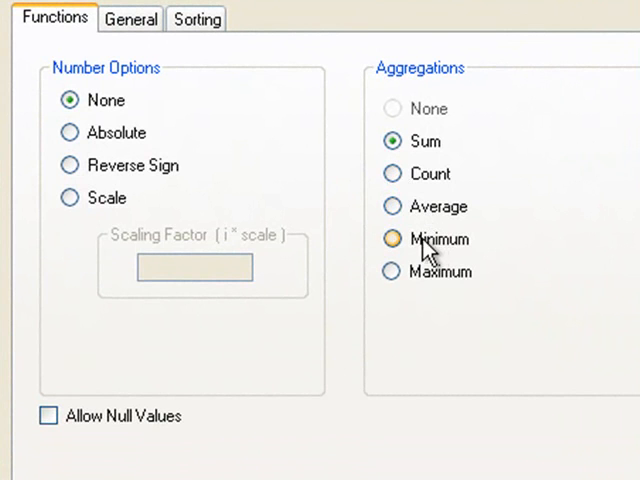
{"action": "mouse_move", "coordinate": [415, 290]}
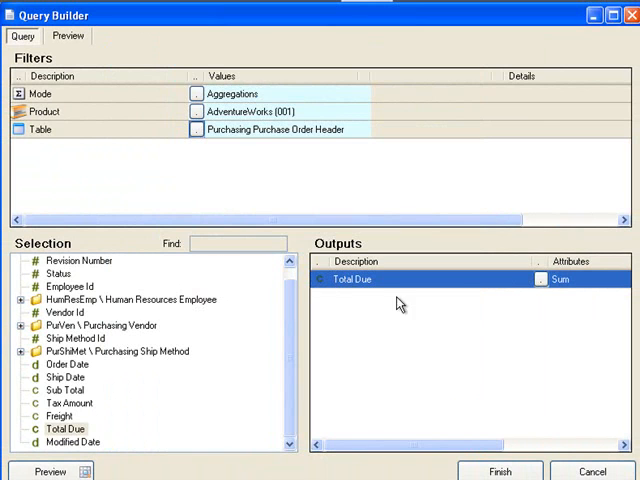
{"action": "mouse_move", "coordinate": [240, 358]}
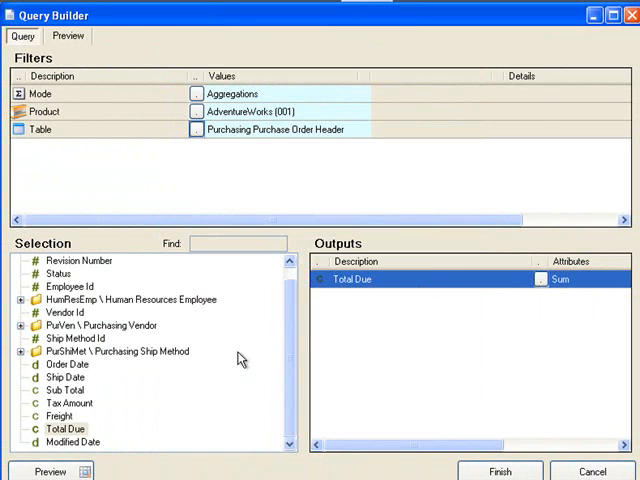
{"action": "mouse_move", "coordinate": [90, 405]}
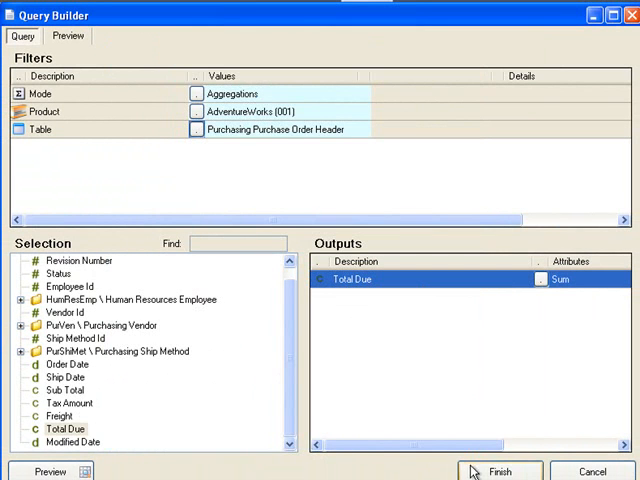
Preview the query, showing a Total Due sum of about $70,479,332
{"action": "left_click", "coordinate": [67, 37]}
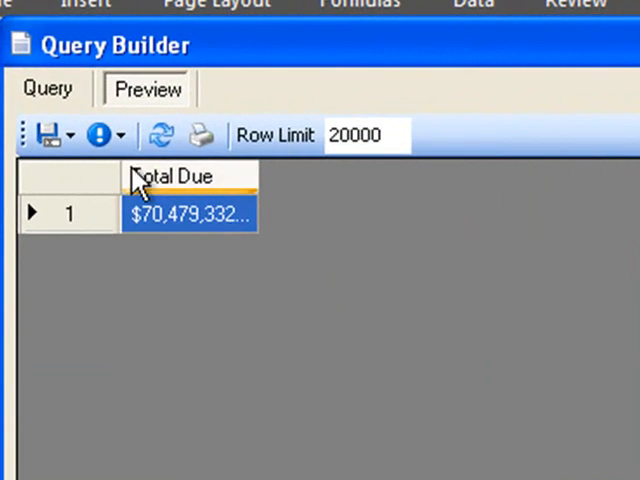
{"action": "mouse_move", "coordinate": [148, 278]}
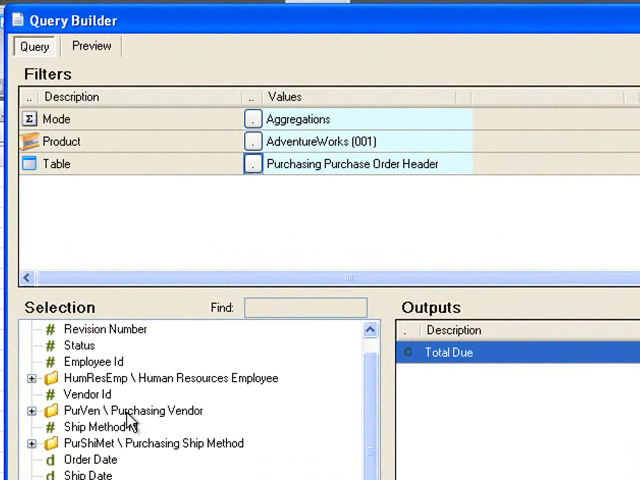
{"action": "mouse_move", "coordinate": [85, 448]}
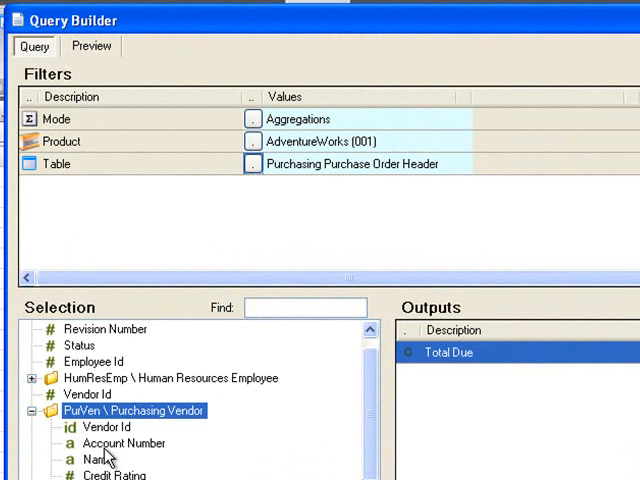
Add Purchasing Vendor Account Number as a query filter
{"action": "left_click", "coordinate": [114, 443]}
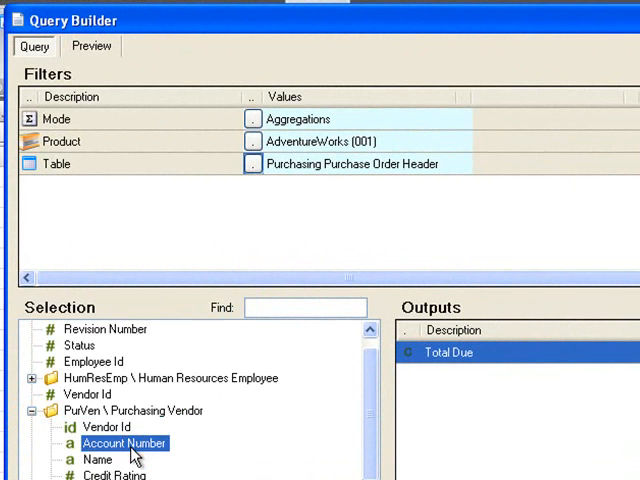
{"action": "double_click", "coordinate": [123, 441]}
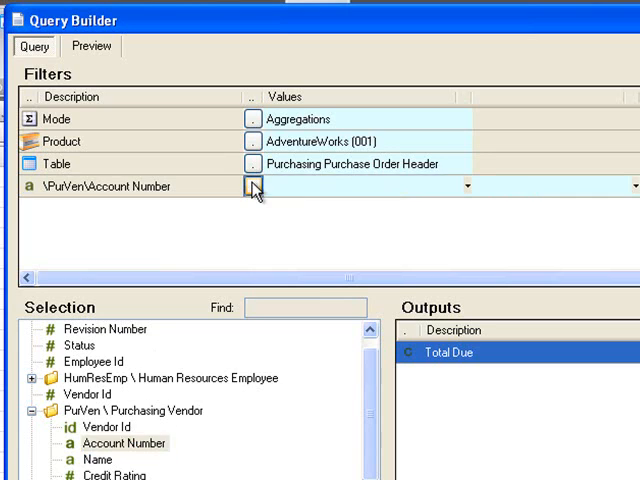
Set the vendor Account Number filter to ADATUM0001
{"action": "left_click", "coordinate": [253, 186]}
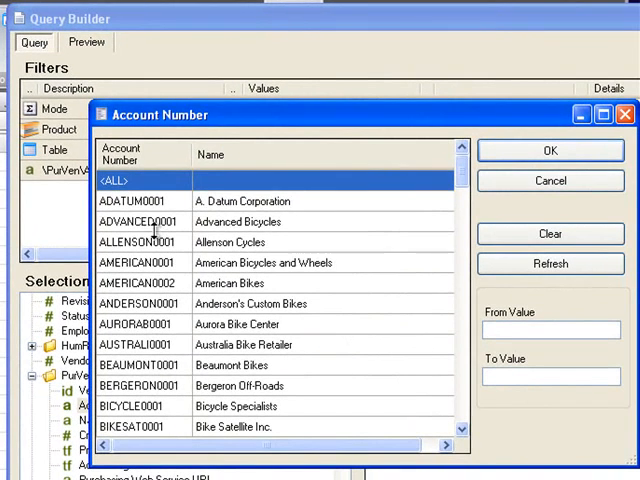
{"action": "left_click", "coordinate": [140, 201]}
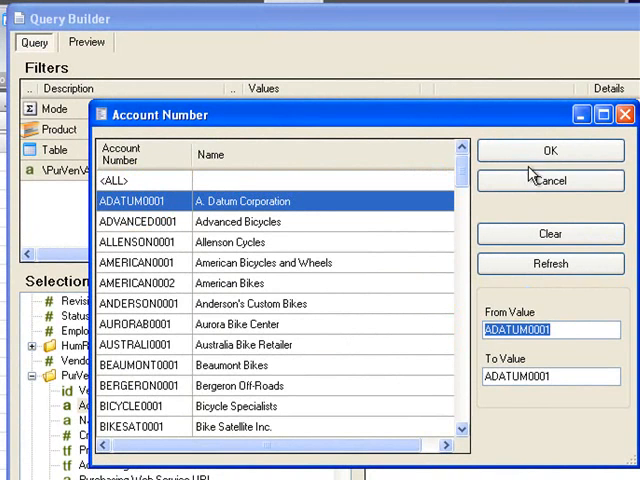
{"action": "left_click", "coordinate": [550, 150]}
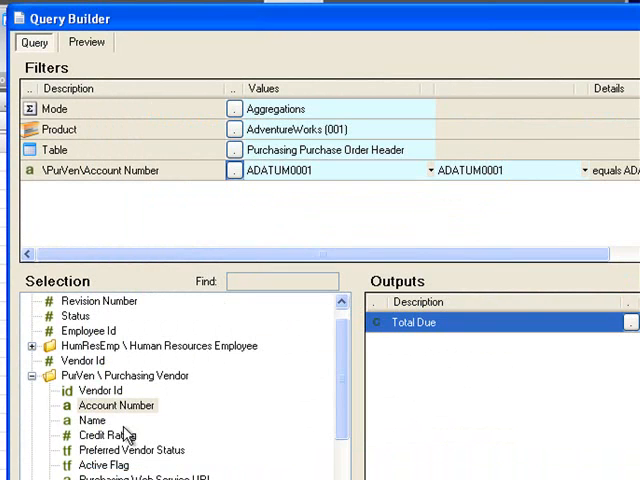
Add an Order Date filter with DATE as its value
{"action": "left_click", "coordinate": [98, 436]}
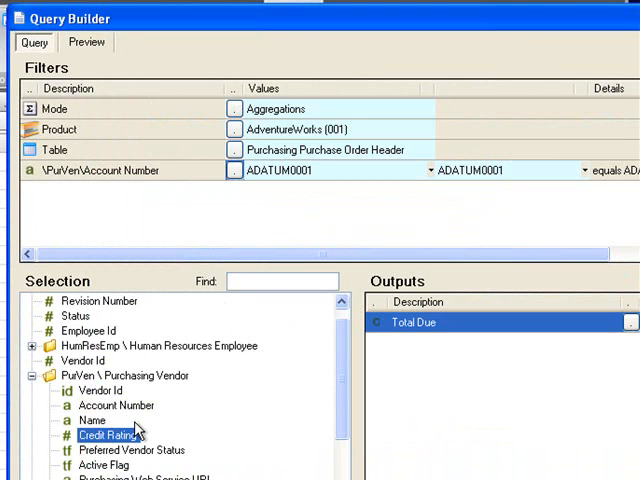
{"action": "scroll", "scroll_direction": "down", "scroll_amount": 3}
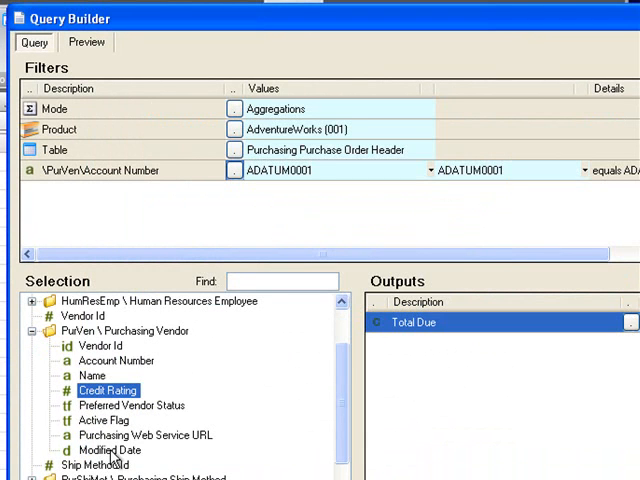
{"action": "scroll", "scroll_direction": "down", "scroll_amount": 3}
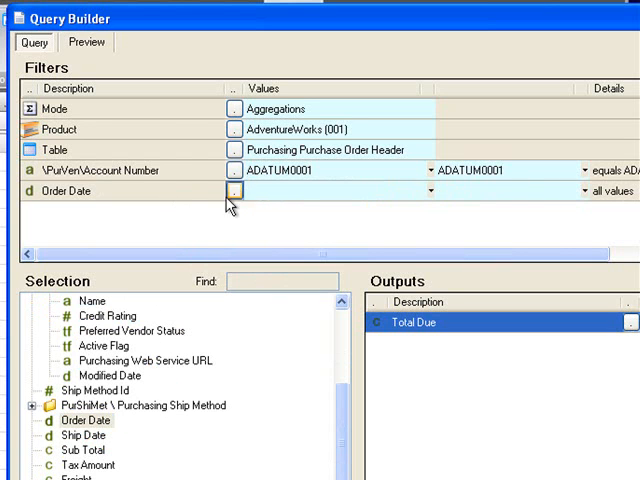
{"action": "left_click", "coordinate": [232, 191]}
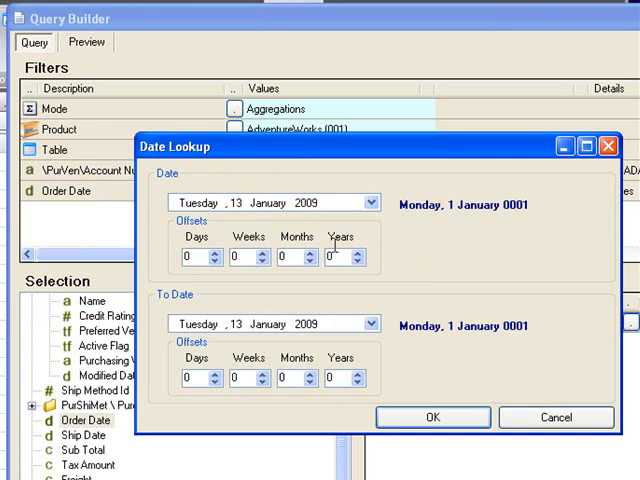
{"action": "left_click", "coordinate": [440, 417]}
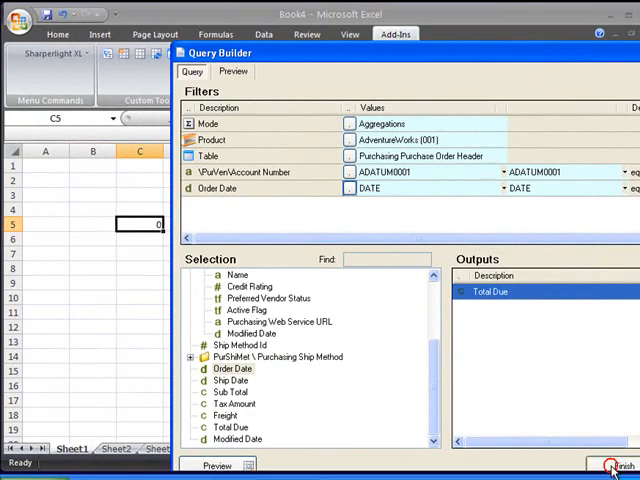
Finish the query to place the ADATUM0001 Total Due mdValue formula in C5
{"action": "left_click", "coordinate": [612, 465]}
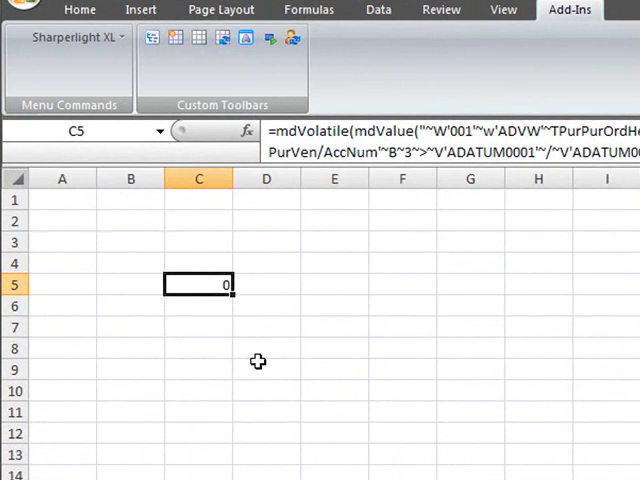
{"action": "left_click", "coordinate": [266, 327]}
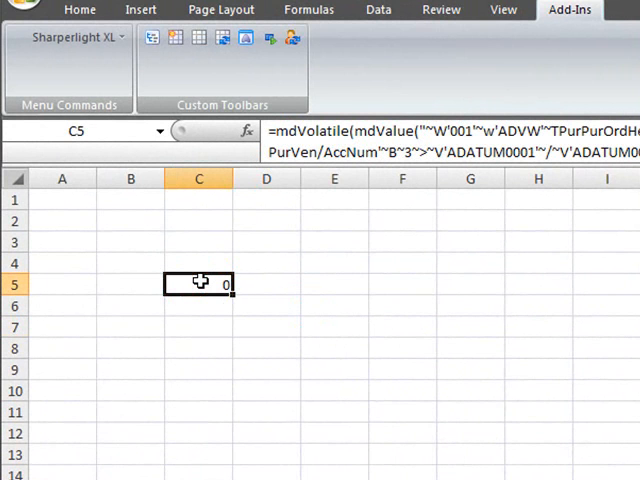
{"action": "mouse_move", "coordinate": [77, 284]}
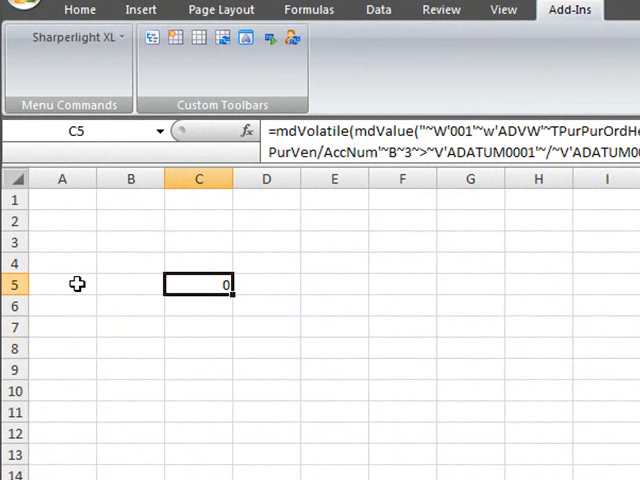
{"action": "mouse_move", "coordinate": [162, 285]}
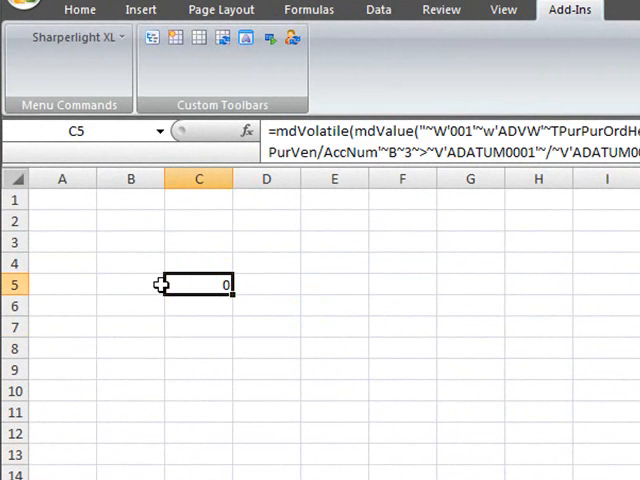
{"action": "mouse_move", "coordinate": [52, 281]}
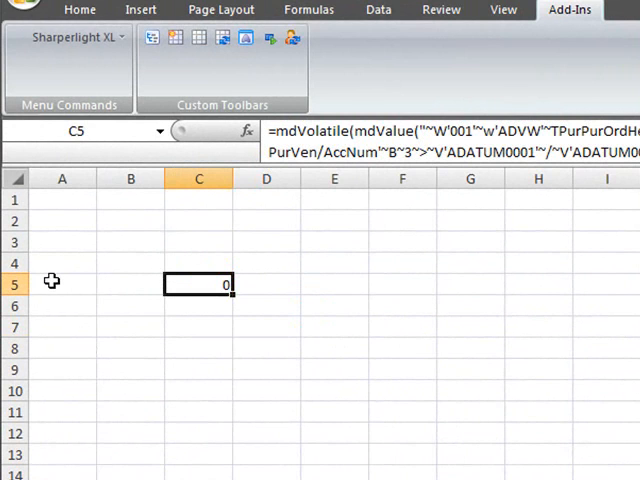
{"action": "mouse_move", "coordinate": [183, 222]}
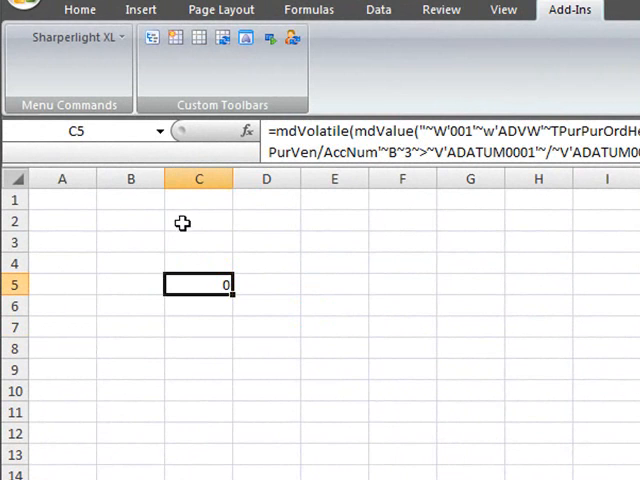
{"action": "mouse_move", "coordinate": [187, 230]}
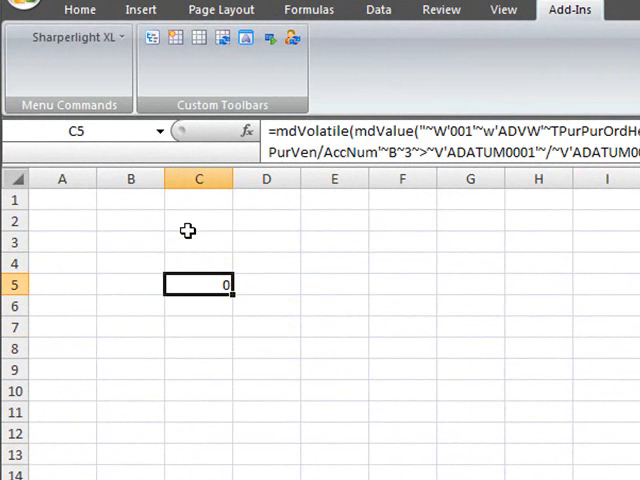
{"action": "mouse_move", "coordinate": [199, 285]}
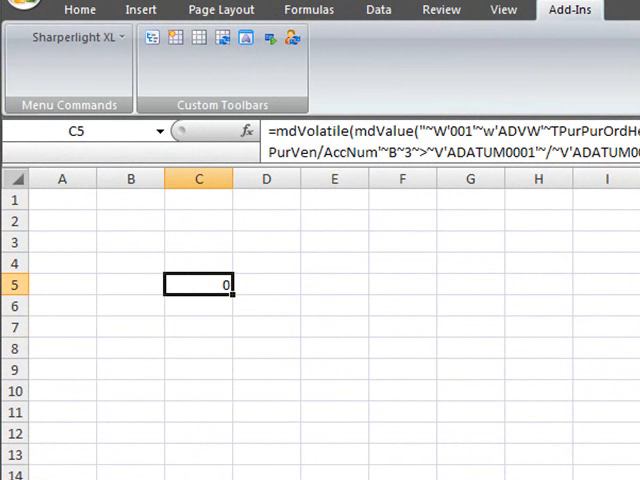
{"action": "mouse_move", "coordinate": [53, 287]}
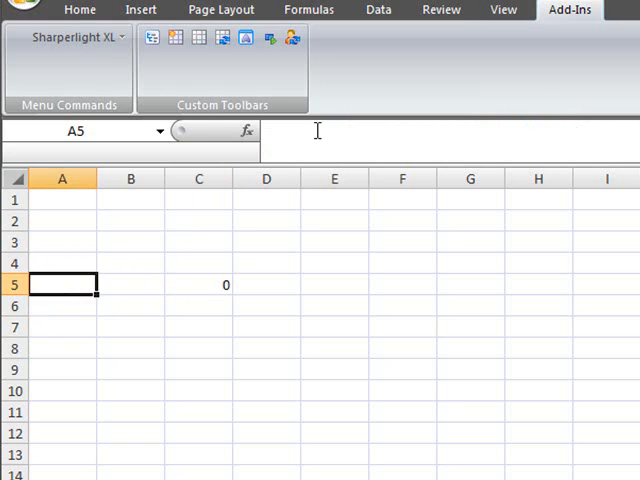
Enter ADATUM0001 in A5, dates 1/01/2004 and 31/01/2004 in C3:C4, then reselect C5
{"action": "type", "text": "ADATUM0001"}
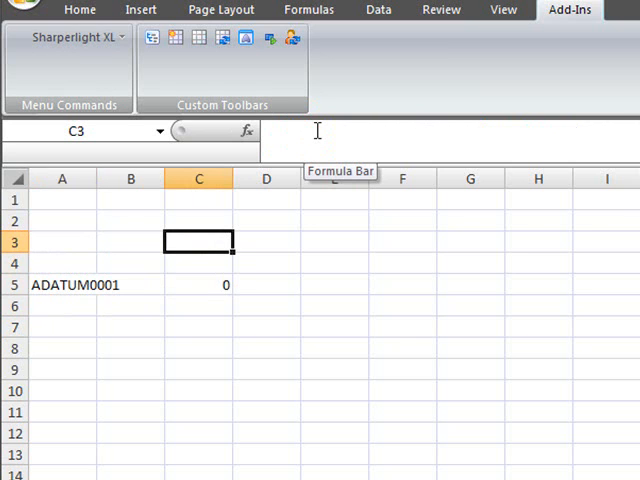
{"action": "type", "text": "1/"}
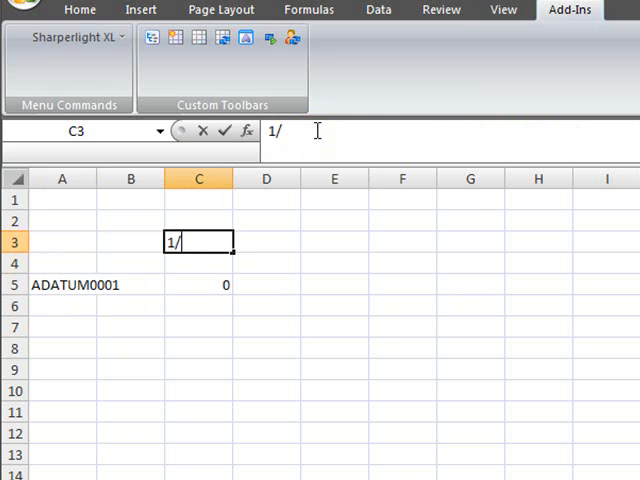
{"action": "type", "text": "1/200"}
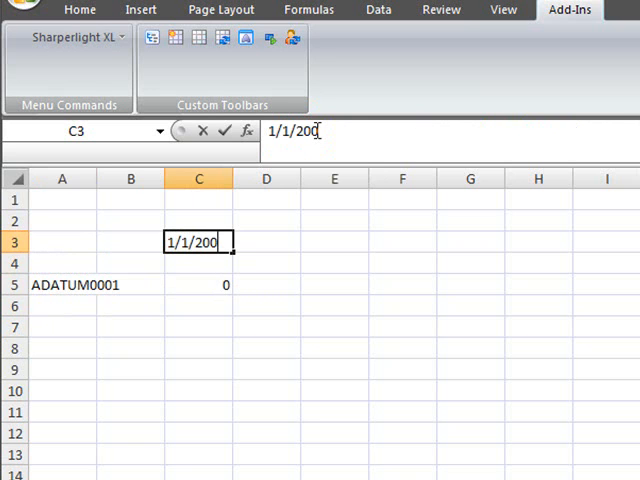
{"action": "type", "text": "6"}
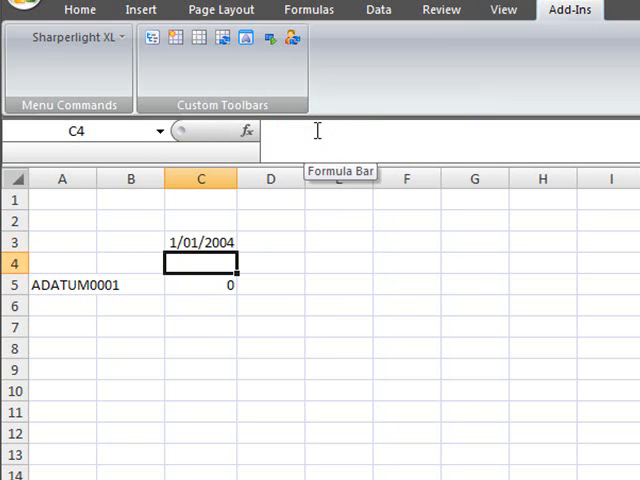
{"action": "type", "text": "31/"}
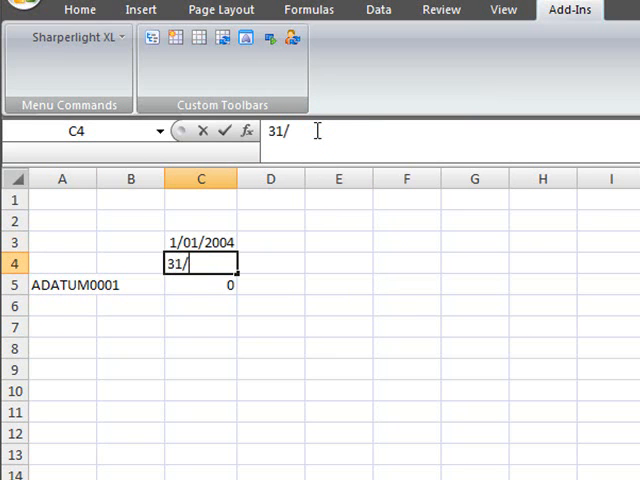
{"action": "type", "text": "1/2004"}
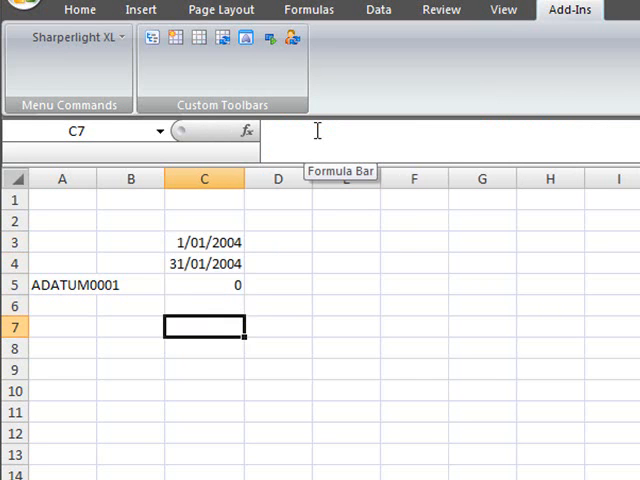
{"action": "left_click", "coordinate": [198, 277]}
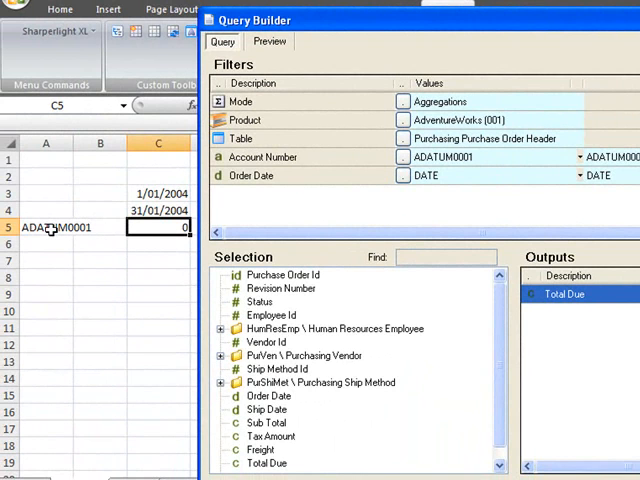
{"action": "mouse_move", "coordinate": [140, 195]}
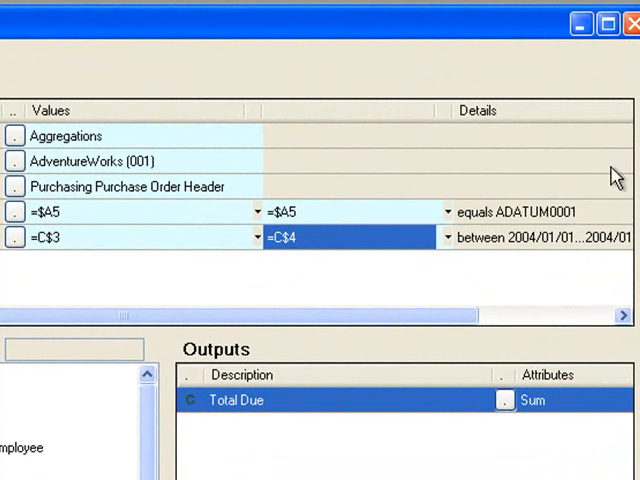
{"action": "mouse_move", "coordinate": [552, 143]}
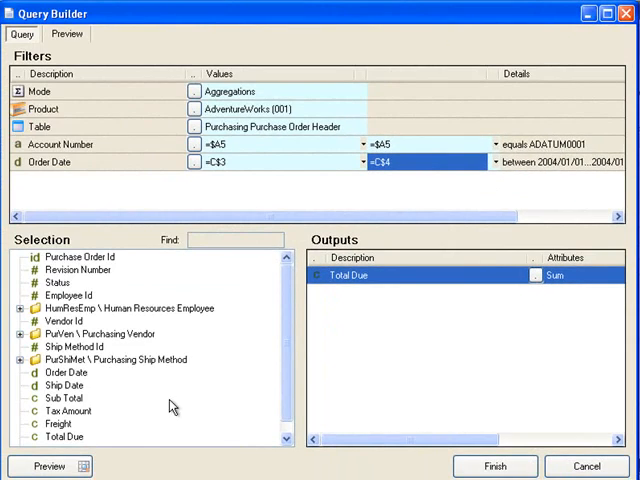
Insert the cell-linked Total Due mdValue formula into C5, returning 0, and reopen the query settings
{"action": "left_click", "coordinate": [77, 36]}
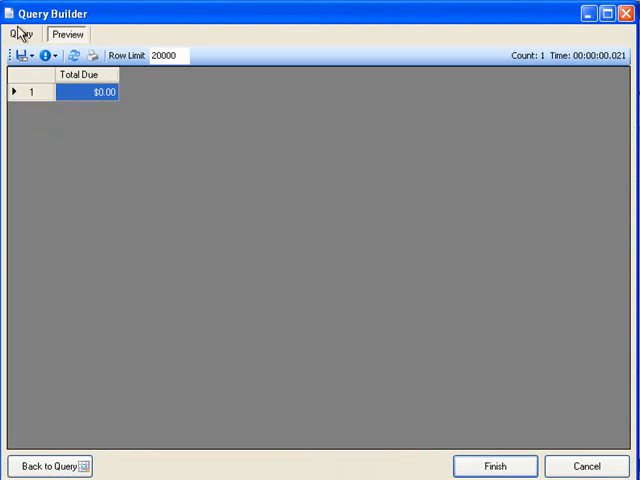
{"action": "mouse_move", "coordinate": [38, 38]}
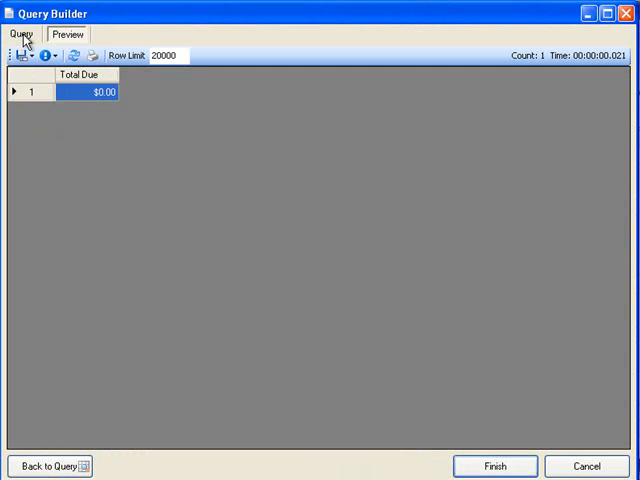
{"action": "left_click", "coordinate": [24, 39]}
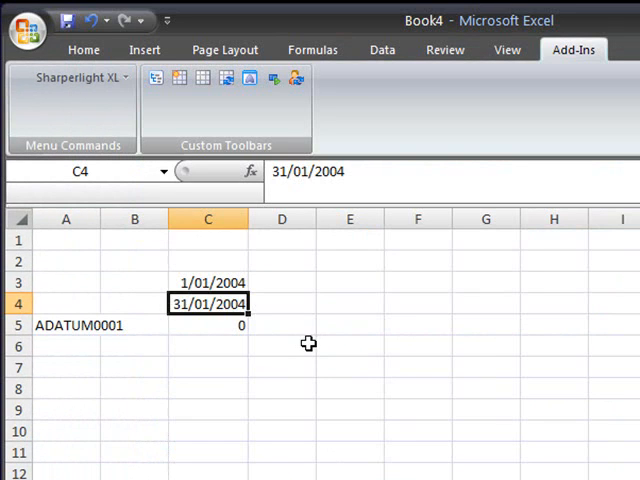
Change the end date to 31/01/2005 and the vendor to ANDERSON0001, giving 549576.779 in C5
{"action": "left_click", "coordinate": [208, 282]}
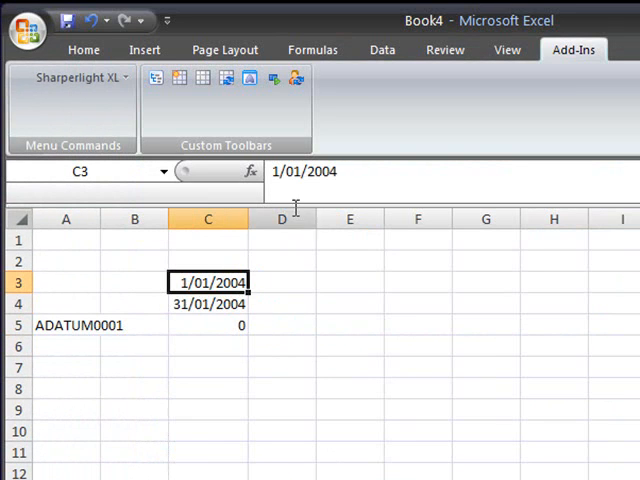
{"action": "left_click", "coordinate": [208, 304]}
{"action": "type", "text": "5"}
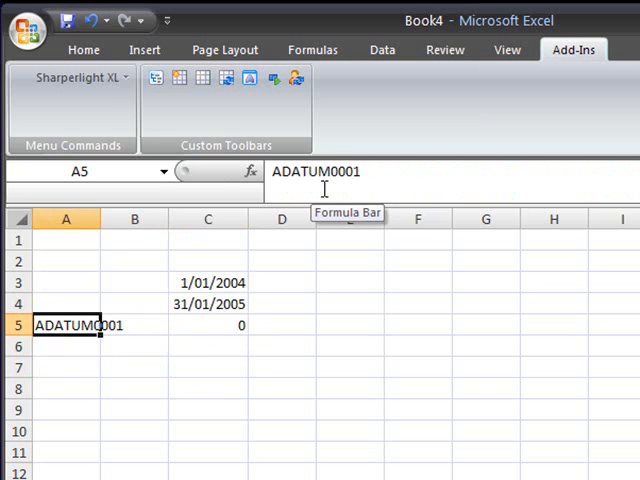
{"action": "mouse_move", "coordinate": [265, 248]}
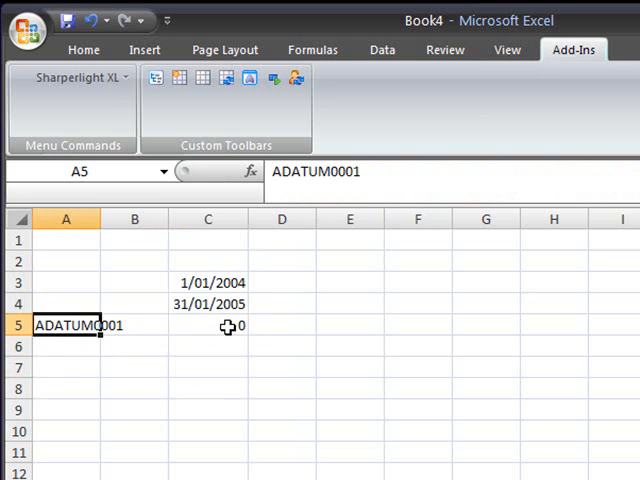
{"action": "mouse_move", "coordinate": [410, 167]}
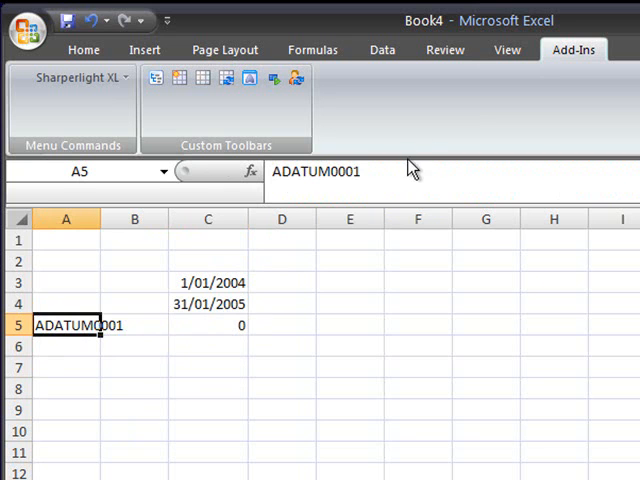
{"action": "type", "text": "ANDERSON0001"}
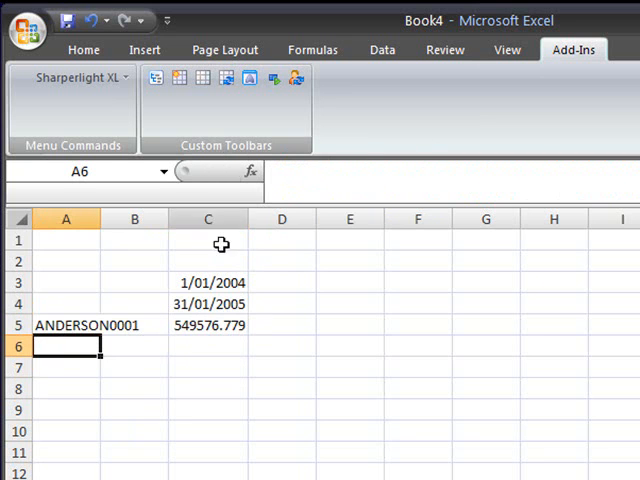
{"action": "mouse_move", "coordinate": [80, 338]}
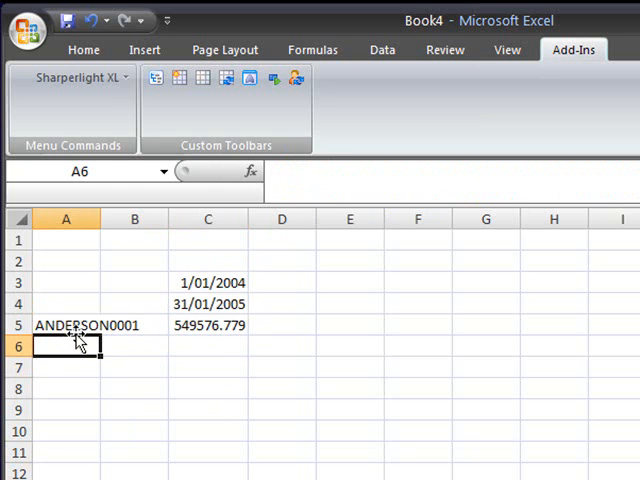
{"action": "mouse_move", "coordinate": [68, 324]}
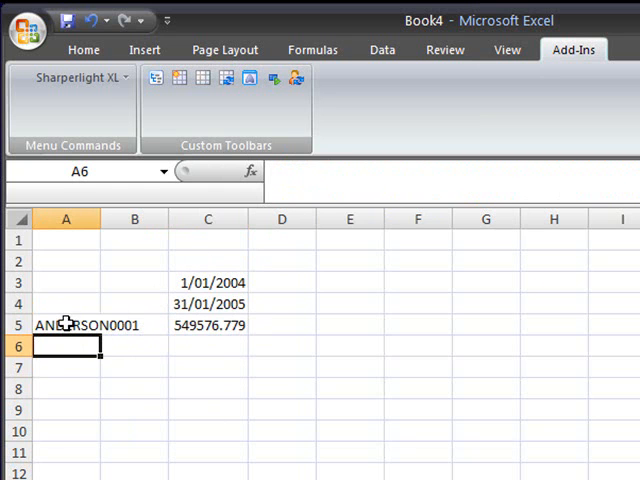
{"action": "left_click", "coordinate": [208, 325]}
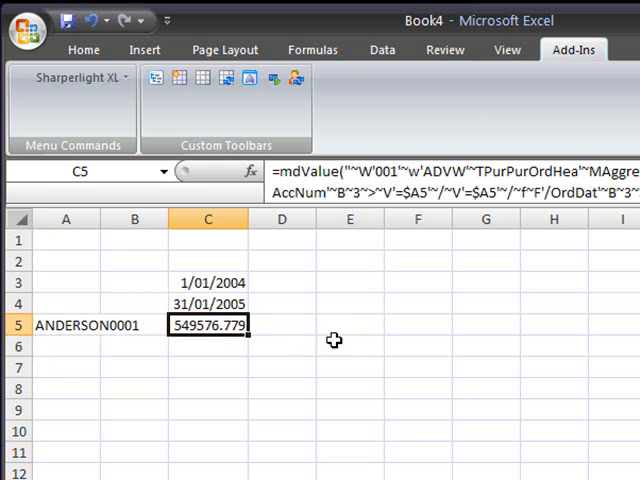
{"action": "mouse_move", "coordinate": [338, 337]}
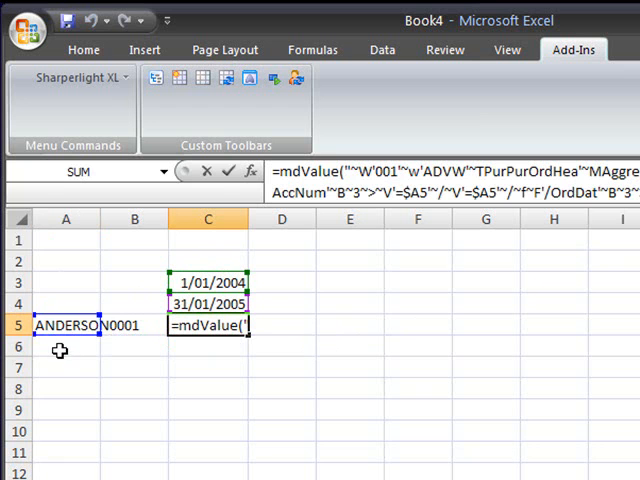
{"action": "mouse_move", "coordinate": [208, 362]}
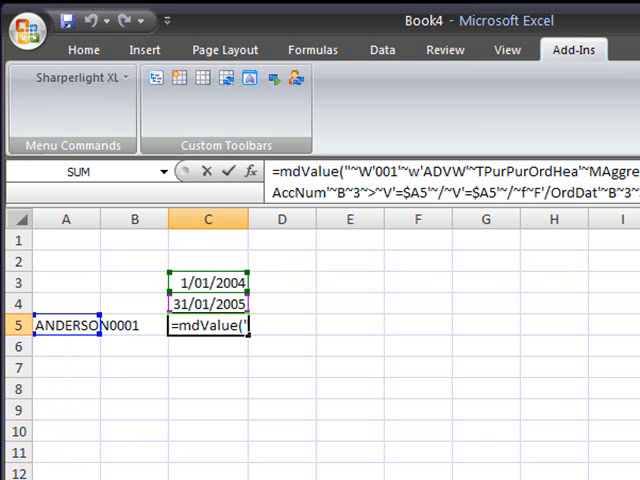
{"action": "mouse_move", "coordinate": [217, 359]}
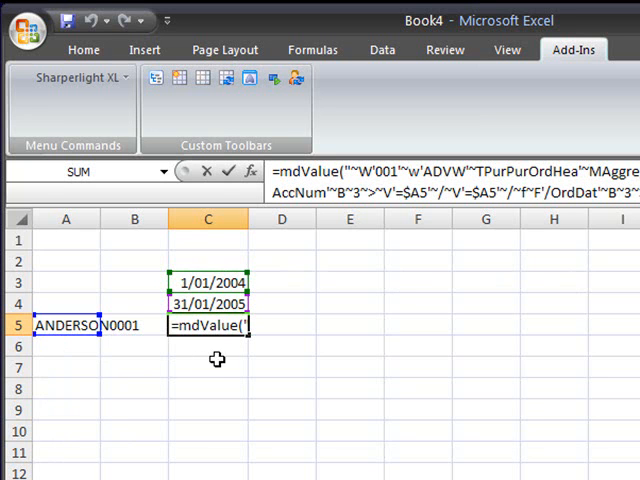
{"action": "mouse_move", "coordinate": [218, 348]}
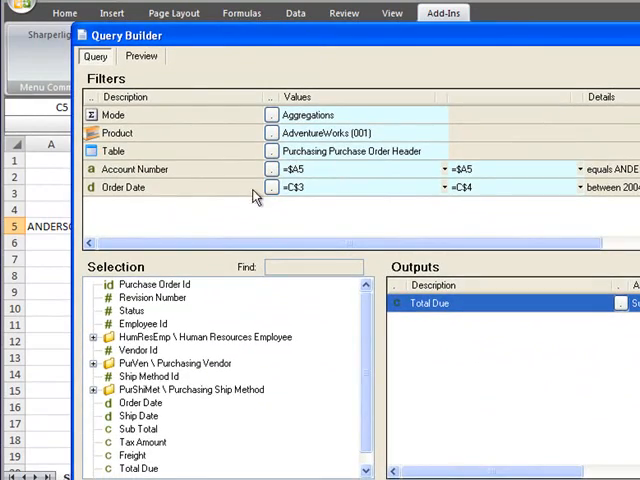
{"action": "left_click", "coordinate": [272, 169]}
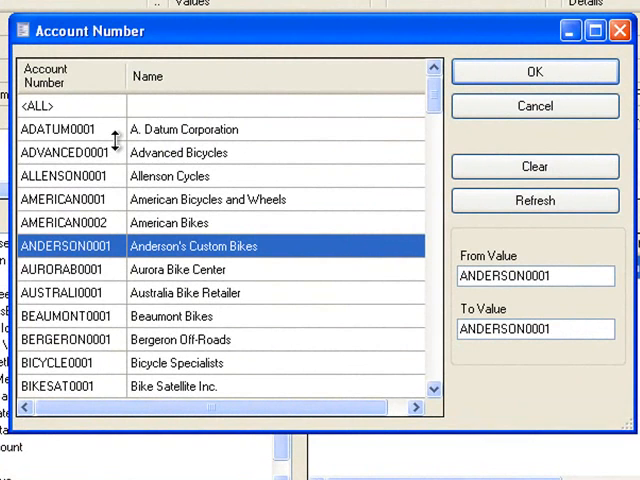
{"action": "left_click", "coordinate": [60, 129]}
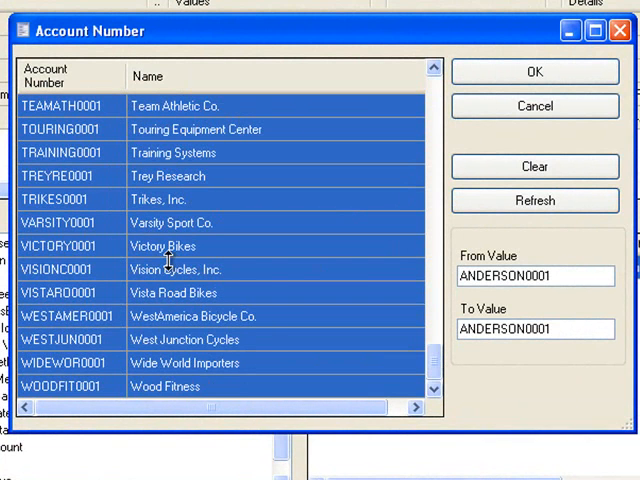
{"action": "left_click", "coordinate": [532, 74]}
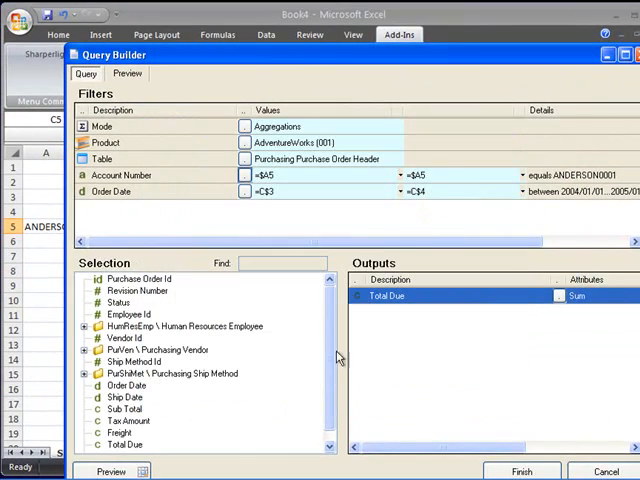
{"action": "left_click", "coordinate": [521, 471]}
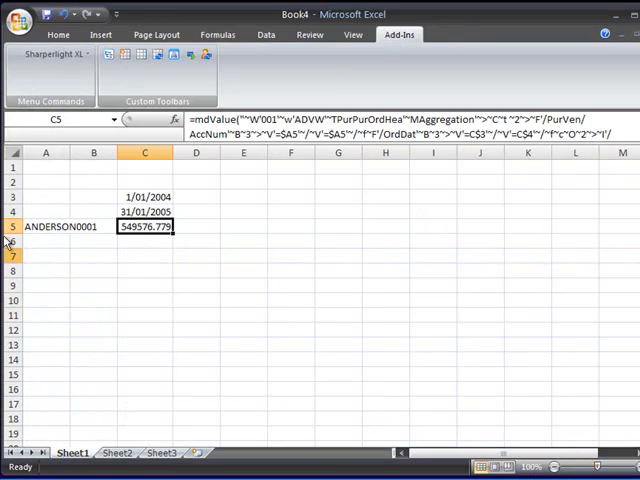
Paste the vendor accounts and names from A5 and fill C5's formula down to C16
{"action": "right_click", "coordinate": [46, 226]}
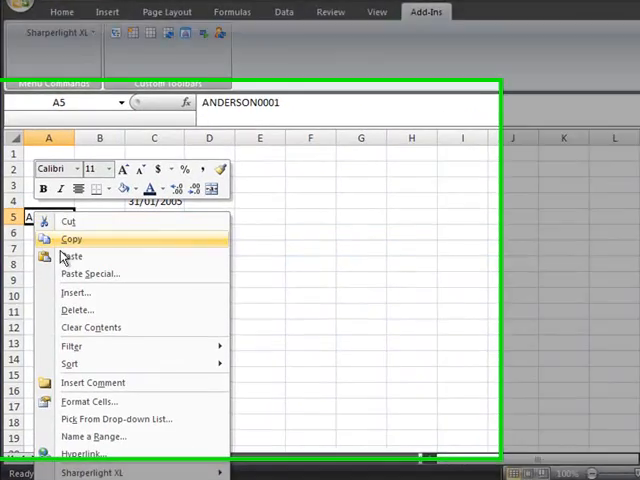
{"action": "left_click", "coordinate": [70, 256]}
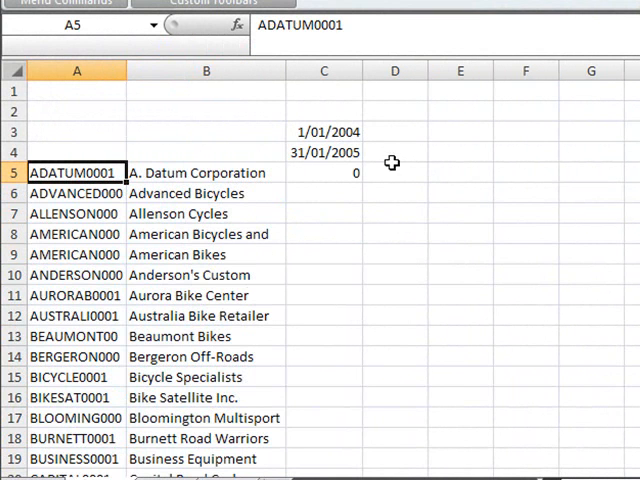
{"action": "left_click", "coordinate": [323, 173]}
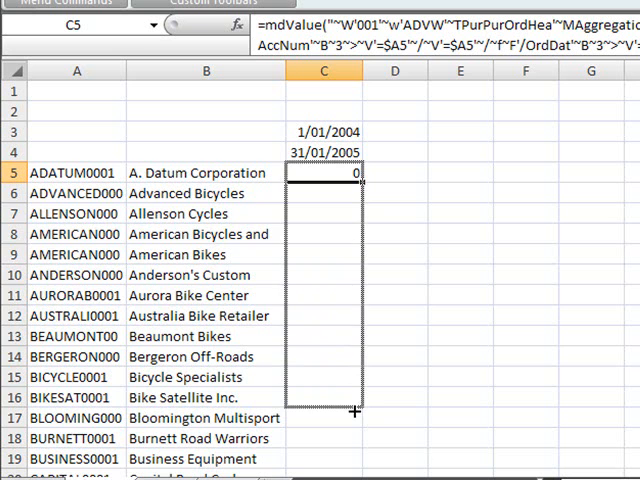
{"action": "left_click_drag", "start_coordinate": [352, 184], "coordinate": [352, 410]}
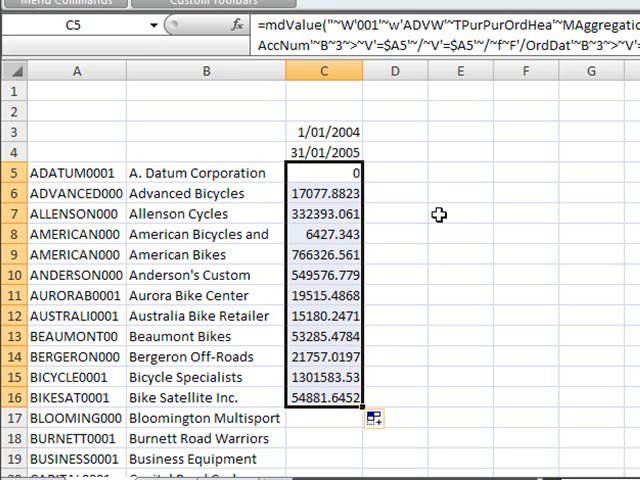
{"action": "left_click", "coordinate": [460, 213]}
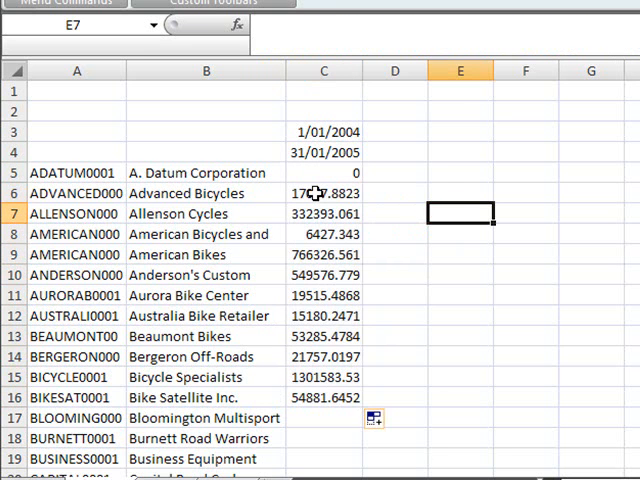
{"action": "left_click", "coordinate": [323, 193]}
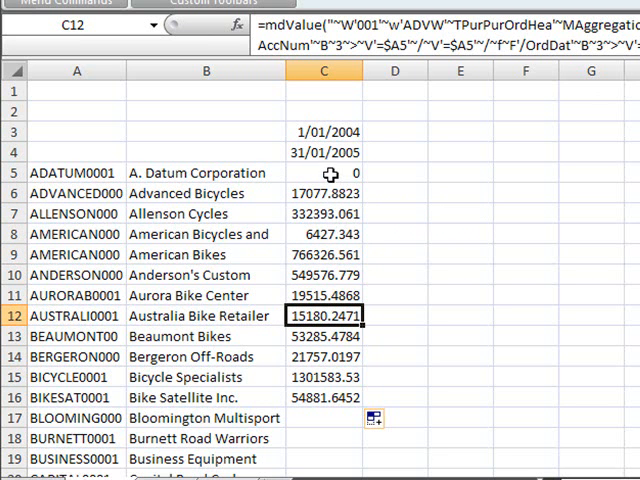
{"action": "mouse_move", "coordinate": [627, 185]}
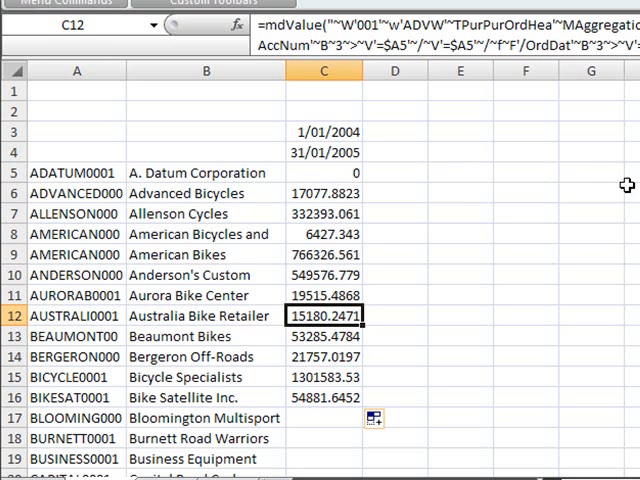
{"action": "mouse_move", "coordinate": [262, 125]}
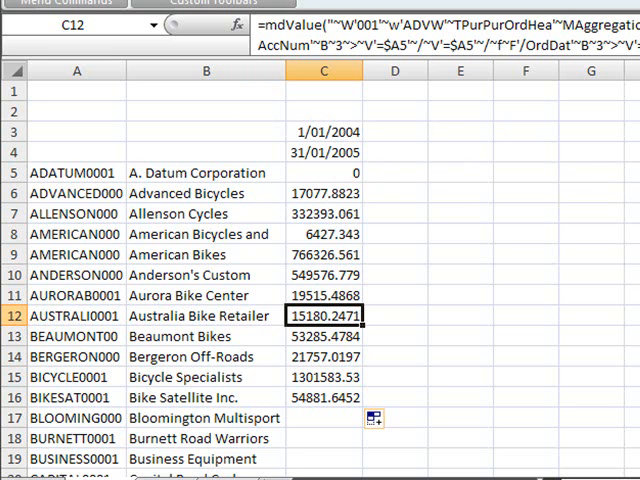
{"action": "mouse_move", "coordinate": [97, 155]}
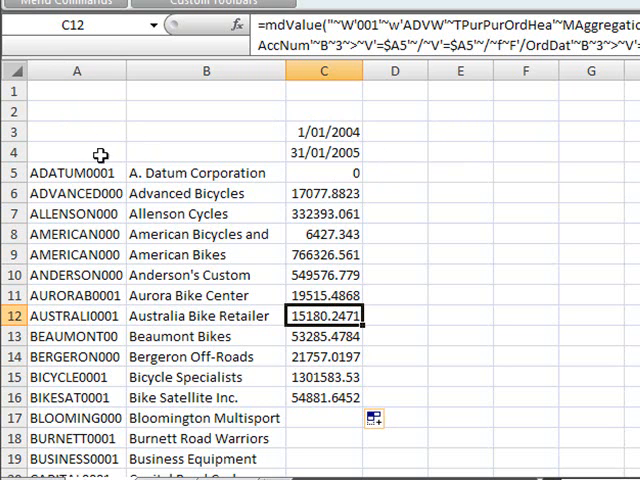
{"action": "mouse_move", "coordinate": [258, 313]}
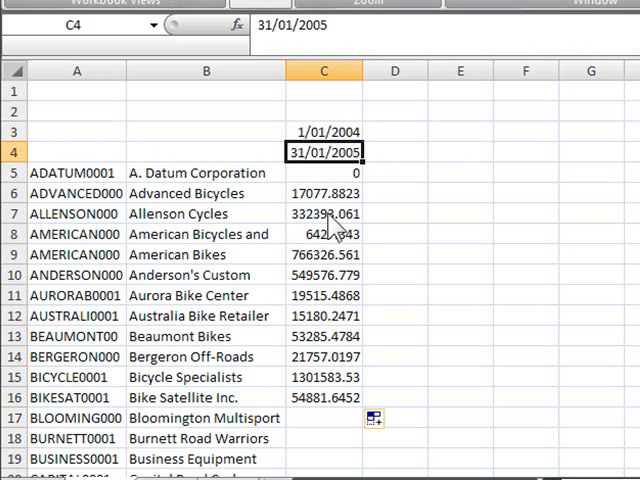
{"action": "mouse_move", "coordinate": [362, 152]}
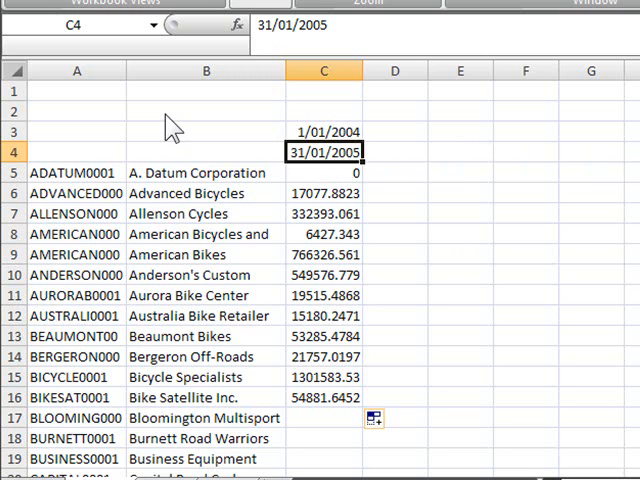
Enter Year and Month labels in A1:A2 with values 2004 and 1 beside them
{"action": "left_click", "coordinate": [204, 104]}
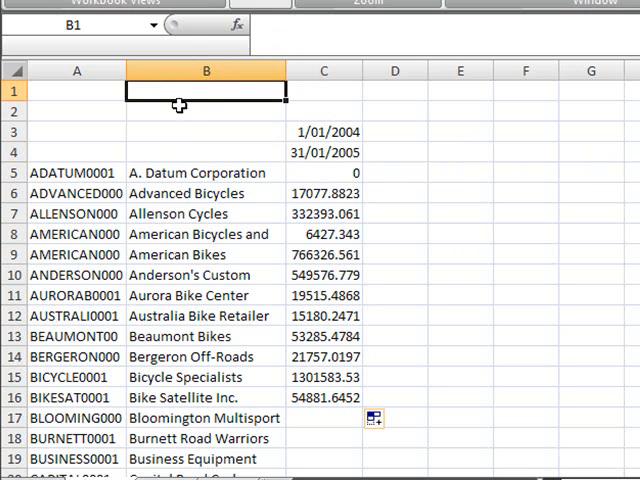
{"action": "left_click", "coordinate": [206, 111]}
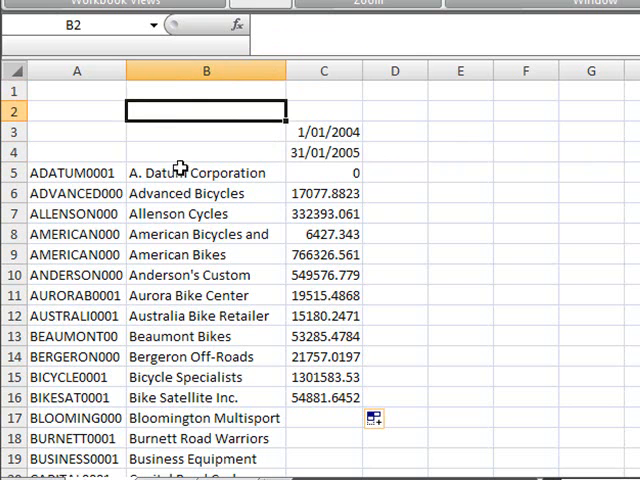
{"action": "left_click", "coordinate": [73, 96]}
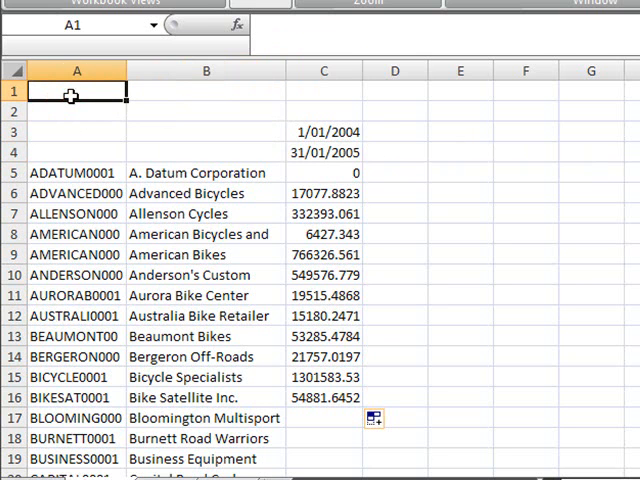
{"action": "type", "text": "Year"}
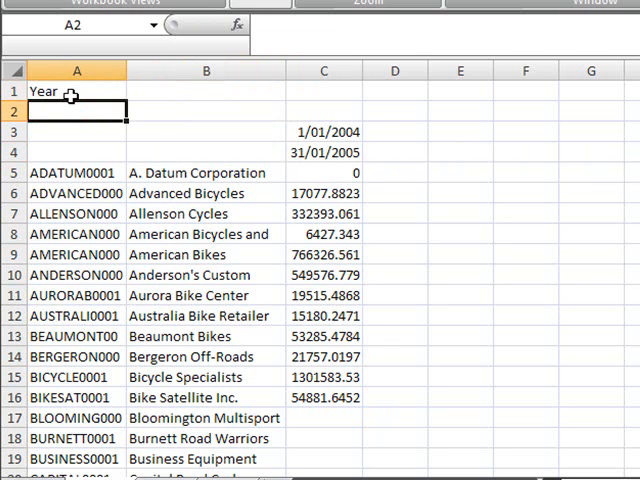
{"action": "type", "text": "Month"}
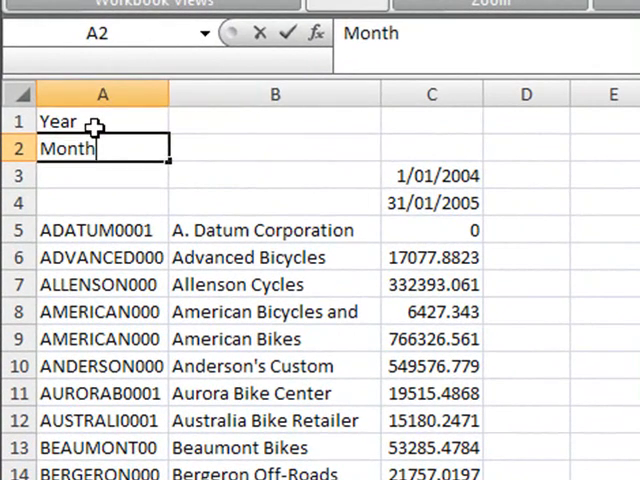
{"action": "type", "text": "2004"}
{"action": "left_click", "coordinate": [275, 148]}
{"action": "type", "text": "1"}
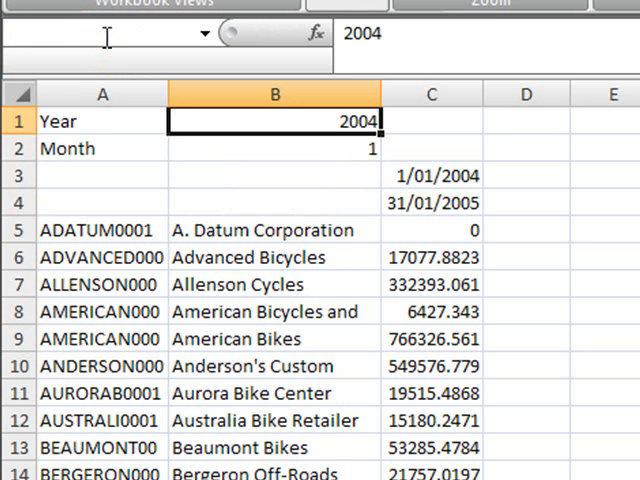
Name B1 FilterYear and B2 FilterMonth via the Name Box
{"action": "type", "text": "Filter"}
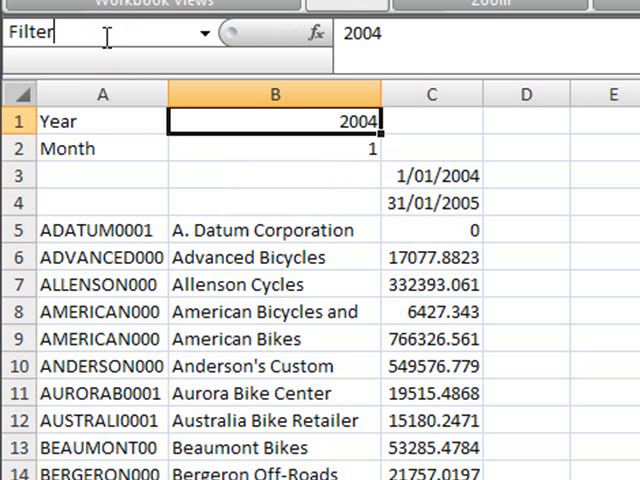
{"action": "type", "text": "Year"}
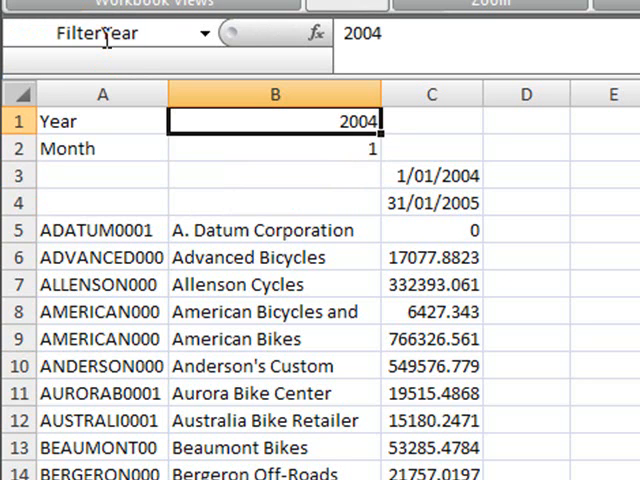
{"action": "left_click", "coordinate": [275, 148]}
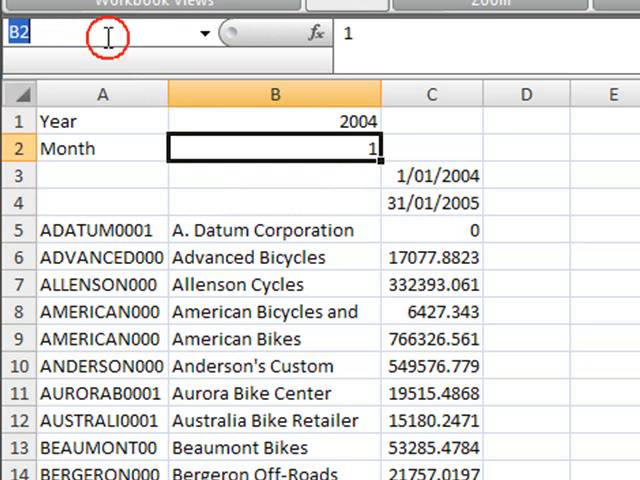
{"action": "type", "text": "FilterM"}
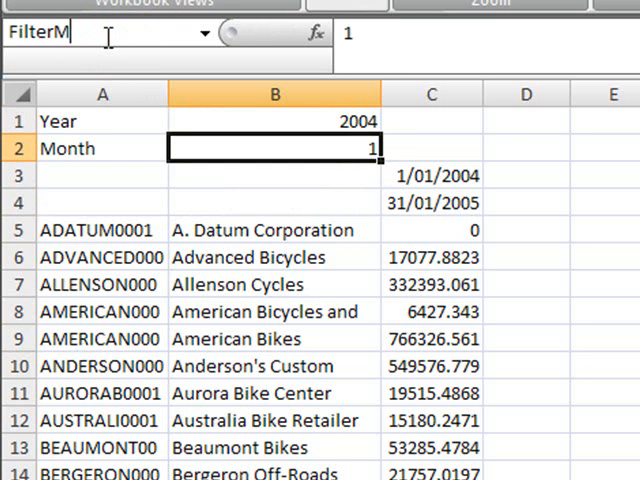
{"action": "left_click", "coordinate": [275, 175]}
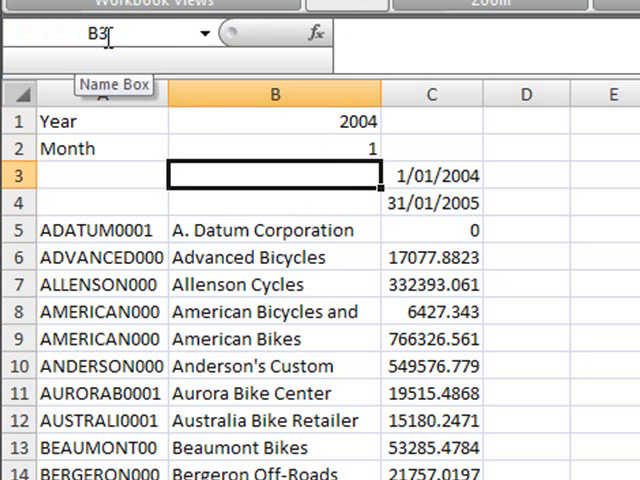
Enter =DATE(FilterYear,FilterMonth,1) in C3, still showing 1/01/2004
{"action": "left_click", "coordinate": [432, 175]}
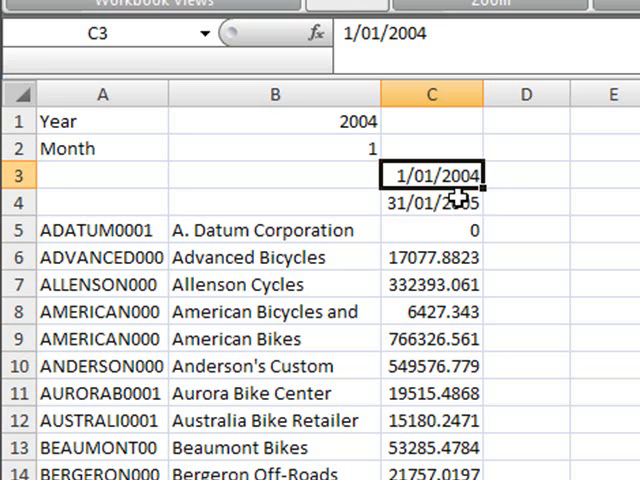
{"action": "mouse_move", "coordinate": [455, 190]}
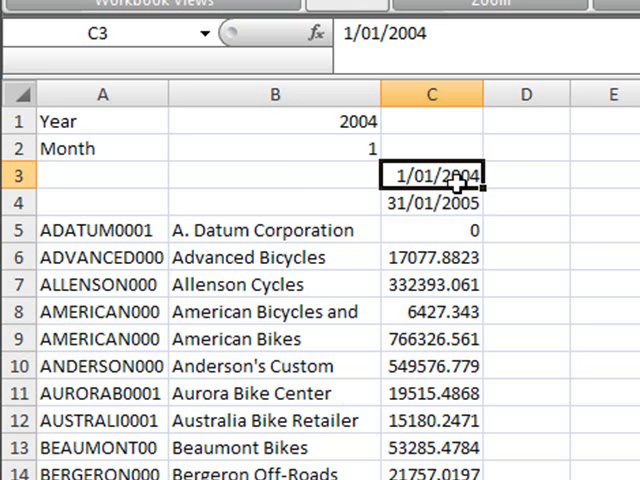
{"action": "mouse_move", "coordinate": [308, 121]}
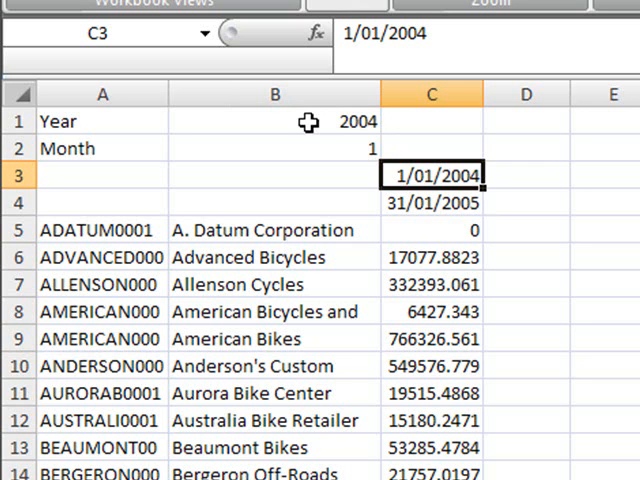
{"action": "mouse_move", "coordinate": [425, 176]}
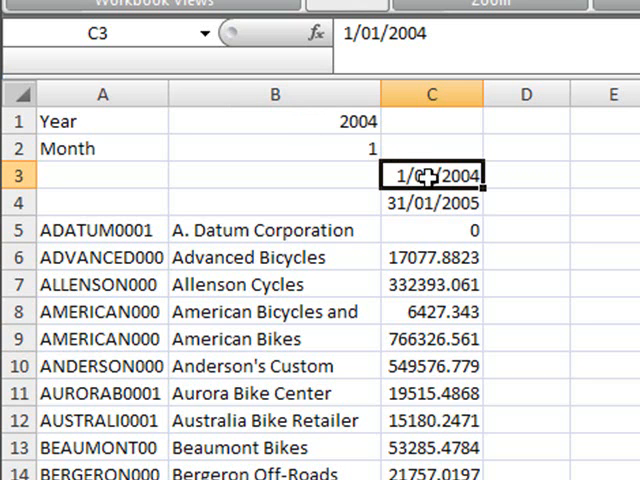
{"action": "mouse_move", "coordinate": [437, 37]}
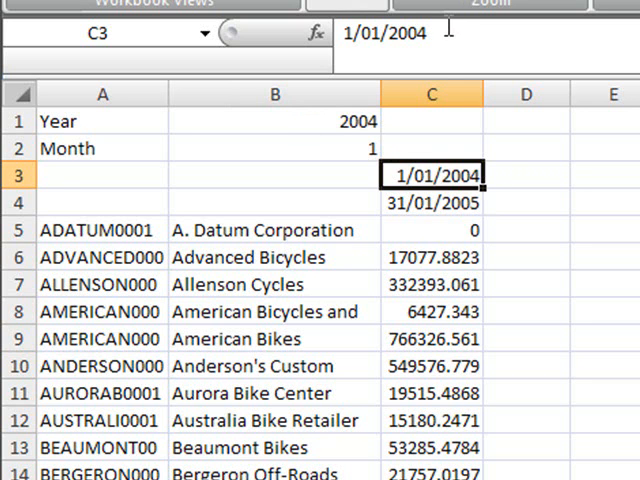
{"action": "type", "text": "=Date("}
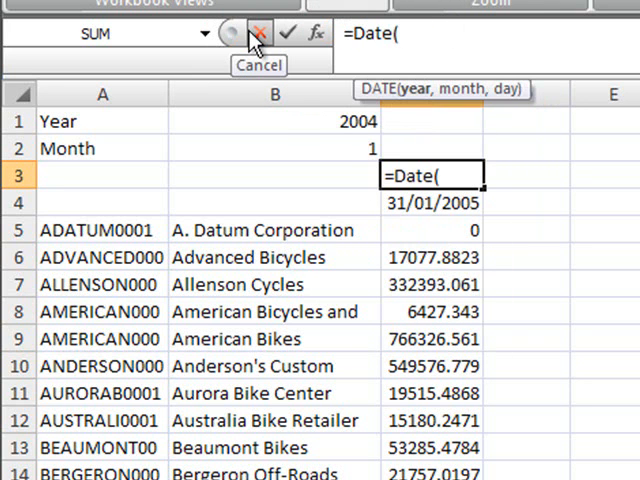
{"action": "mouse_move", "coordinate": [306, 122]}
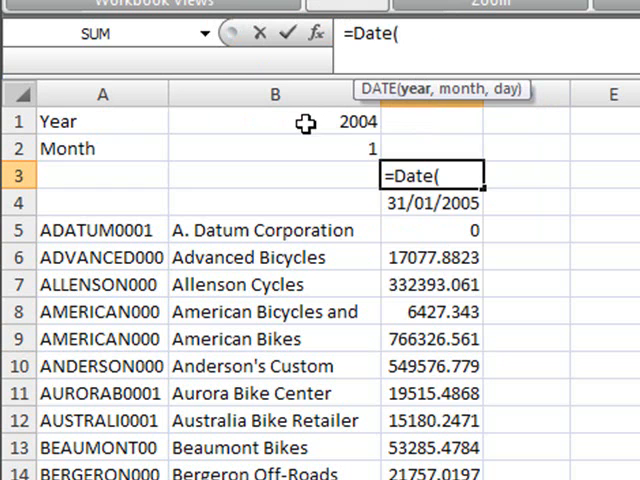
{"action": "type", "text": "FilterYear"}
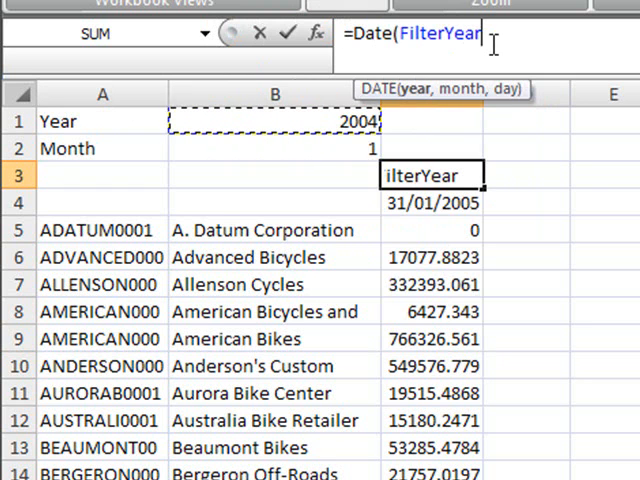
{"action": "type", "text": ",FilterMonth"}
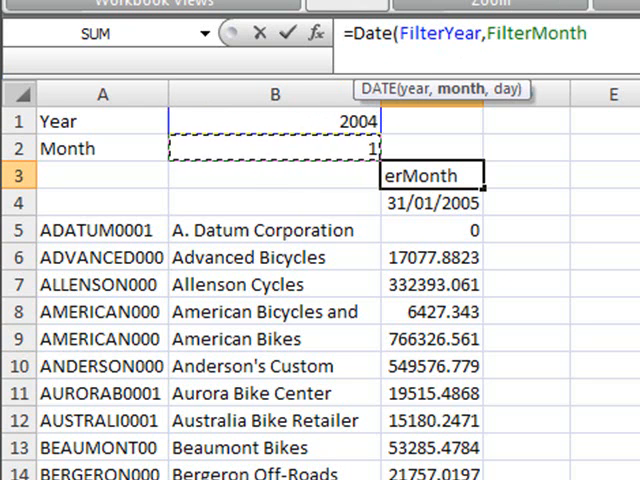
{"action": "type", "text": ",1"}
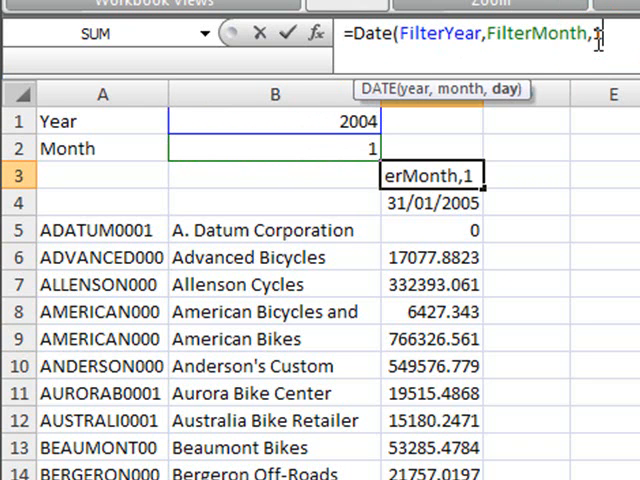
{"action": "key", "text": "Enter"}
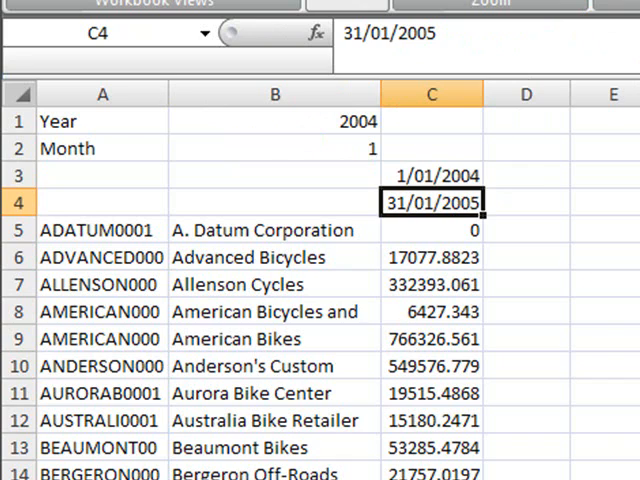
Add +1 to the month in the next row-3 DATE formula for monthly start dates
{"action": "left_click", "coordinate": [431, 175]}
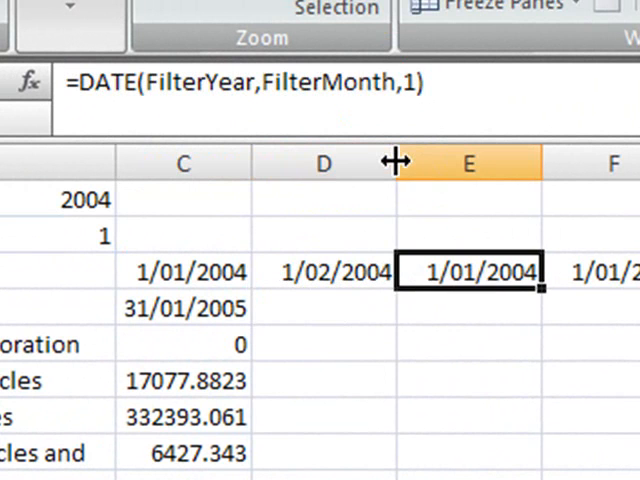
{"action": "double_click", "coordinate": [468, 271]}
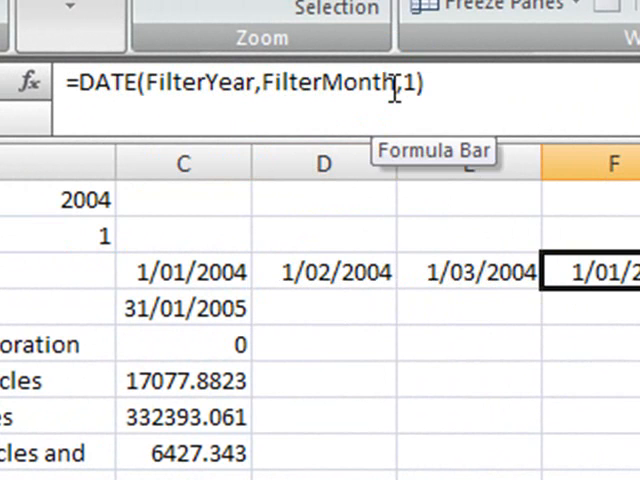
{"action": "type", "text": "+"}
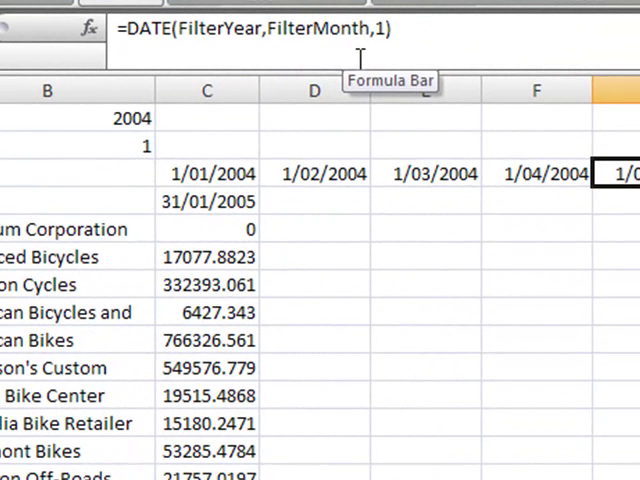
Set C4 to =D3-1 so each period ends the day before the next starts
{"action": "left_click", "coordinate": [207, 201]}
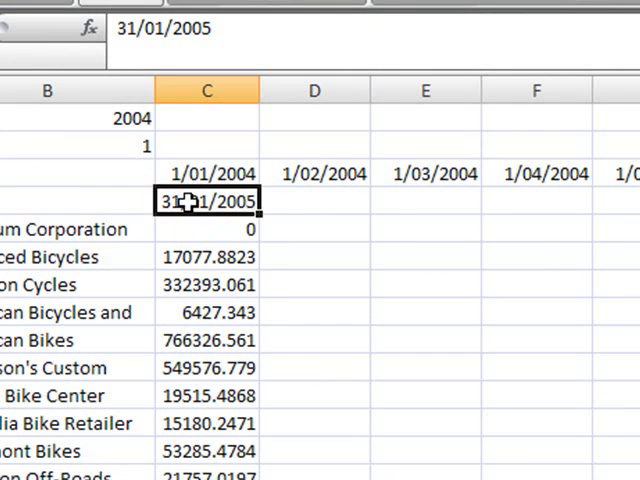
{"action": "mouse_move", "coordinate": [300, 172]}
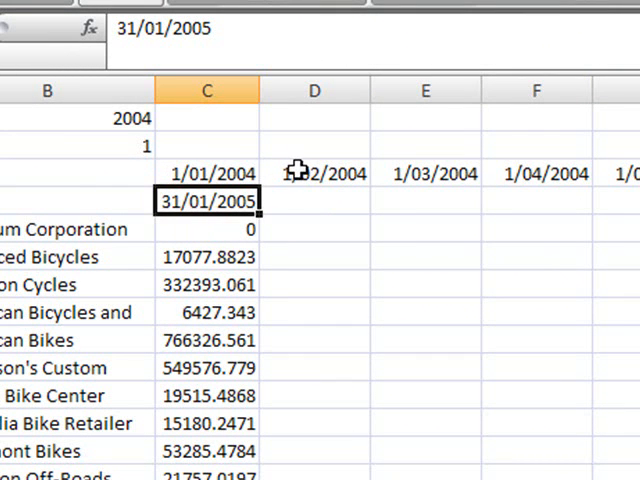
{"action": "type", "text": "="}
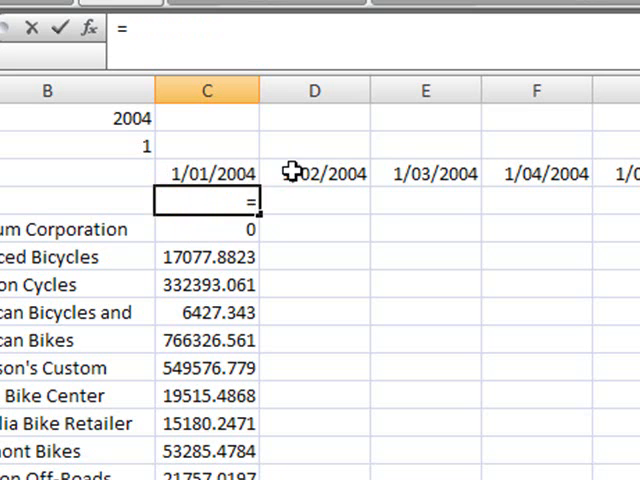
{"action": "left_click", "coordinate": [314, 173]}
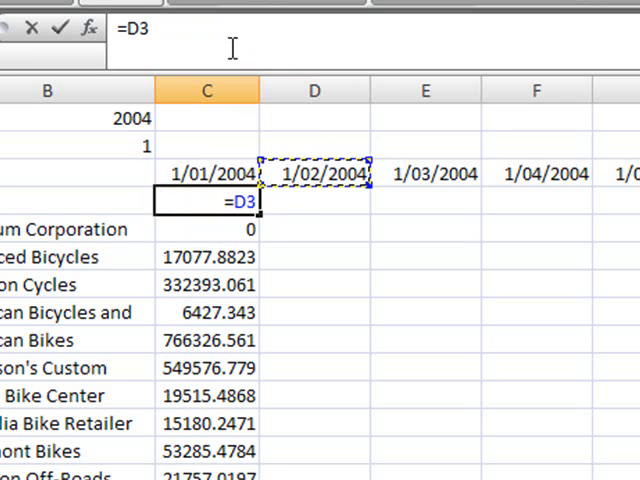
{"action": "type", "text": "-1"}
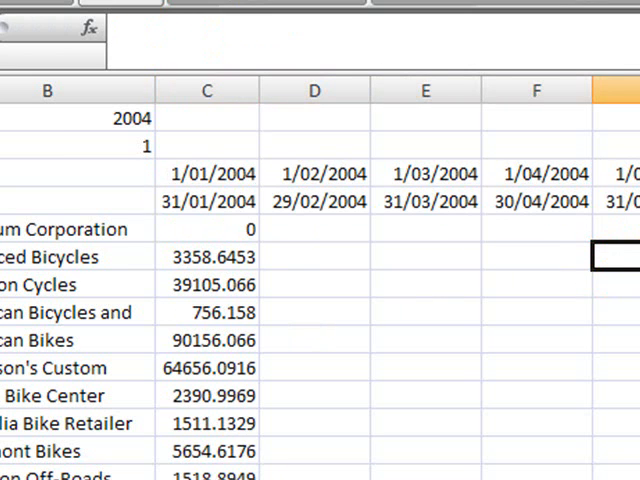
{"action": "mouse_move", "coordinate": [225, 207]}
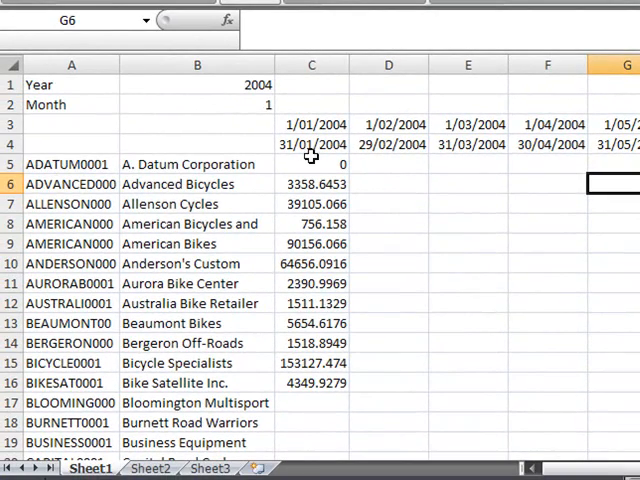
Fill C5's mdValue formula across columns D–H and down all vendor rows
{"action": "left_click", "coordinate": [311, 164]}
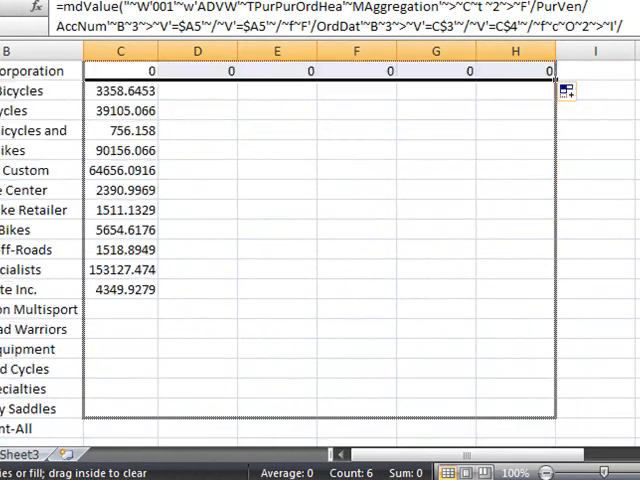
{"action": "scroll", "scroll_direction": "down", "scroll_amount": 3}
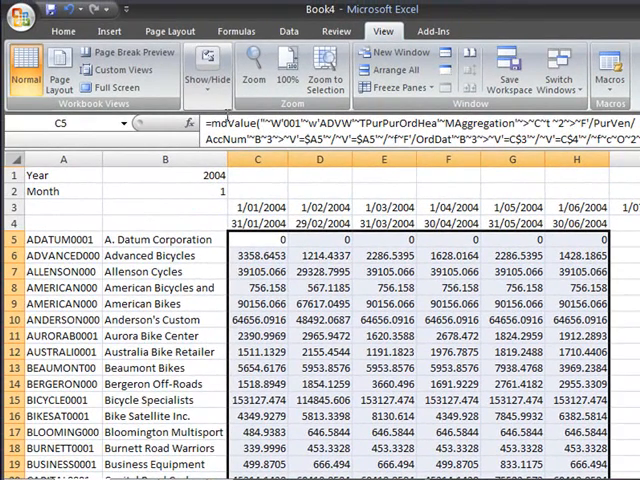
Apply Comma Style to the vendor monthly totals as whole numbers, zeros shown as dashes
{"action": "left_click", "coordinate": [64, 33]}
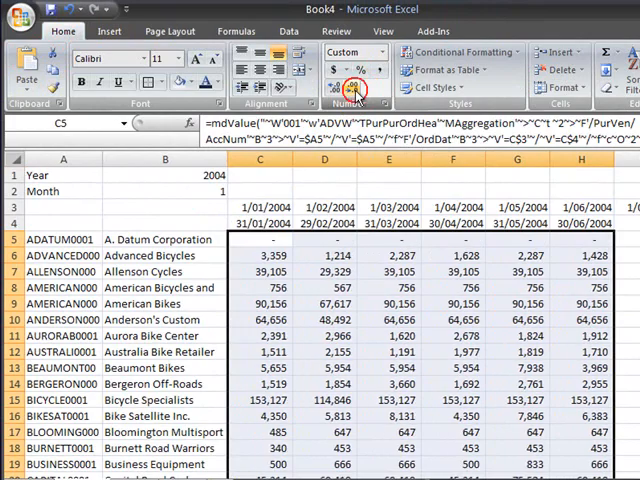
{"action": "left_click", "coordinate": [323, 271]}
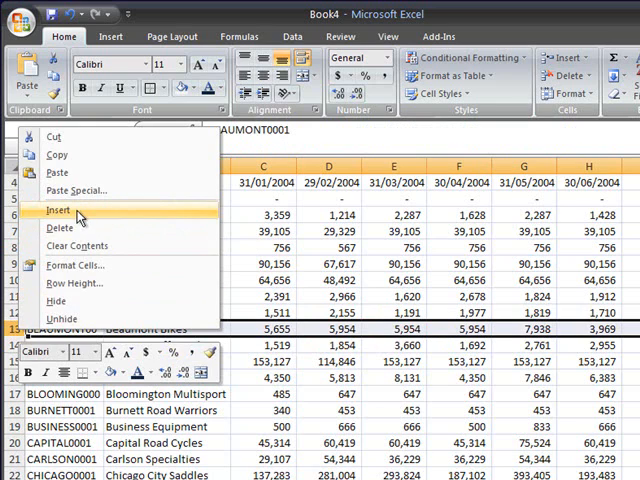
Insert a row-13 Total summing C5:C12 for each month, with top and thick bottom border
{"action": "left_click", "coordinate": [57, 210]}
{"action": "type", "text": "Total"}
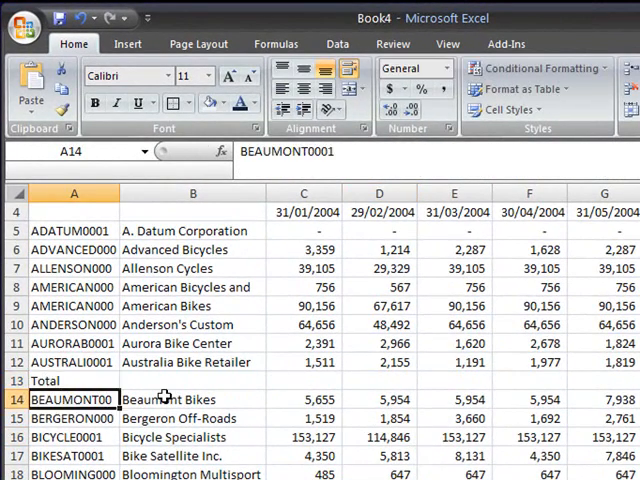
{"action": "left_click", "coordinate": [305, 381]}
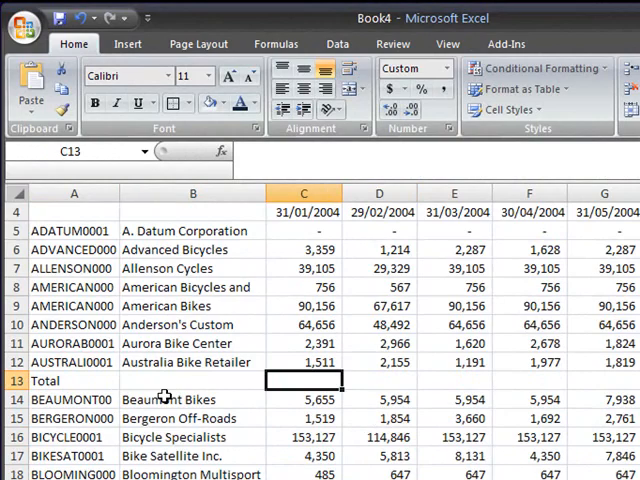
{"action": "mouse_move", "coordinate": [540, 67]}
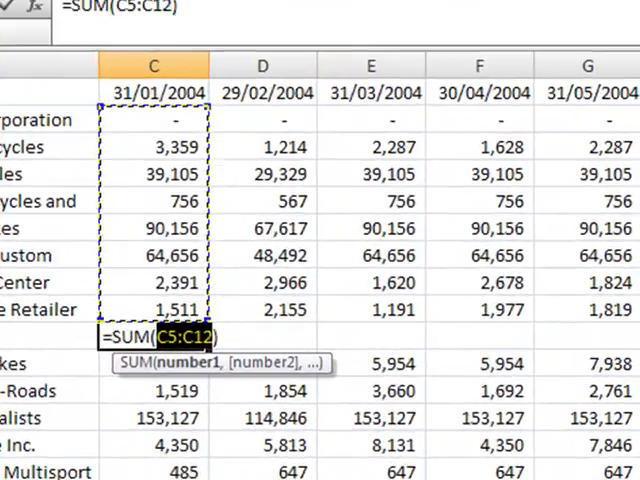
{"action": "key", "text": "Enter"}
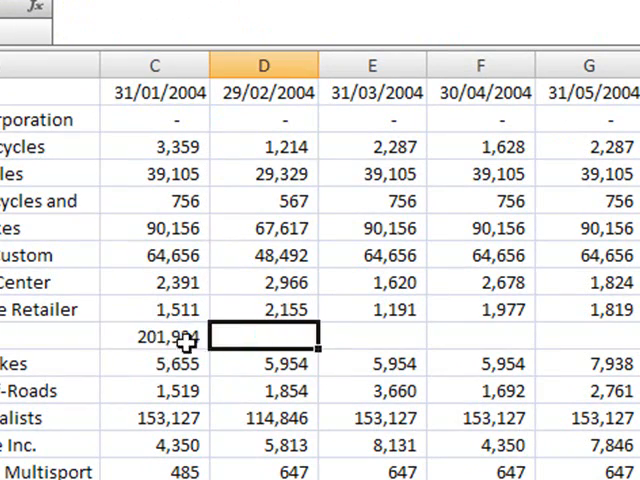
{"action": "left_click", "coordinate": [155, 335]}
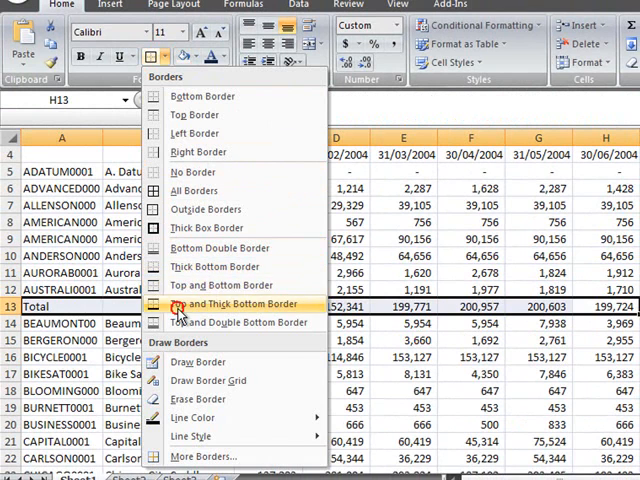
{"action": "left_click", "coordinate": [228, 304]}
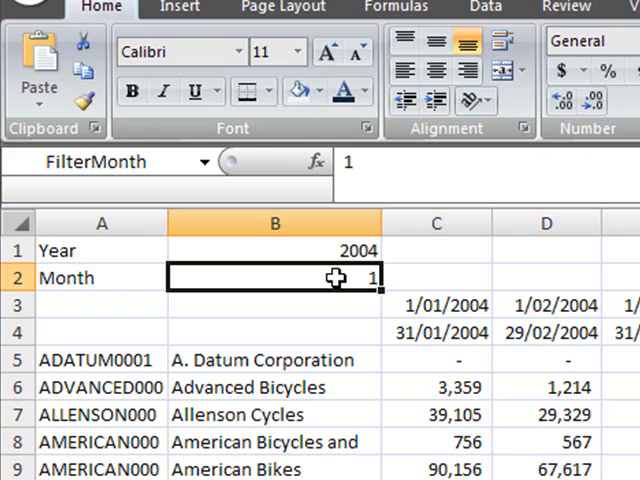
Change FilterMonth in B2 to 6 and check a vendor's updated June 2004 formula
{"action": "type", "text": "6"}
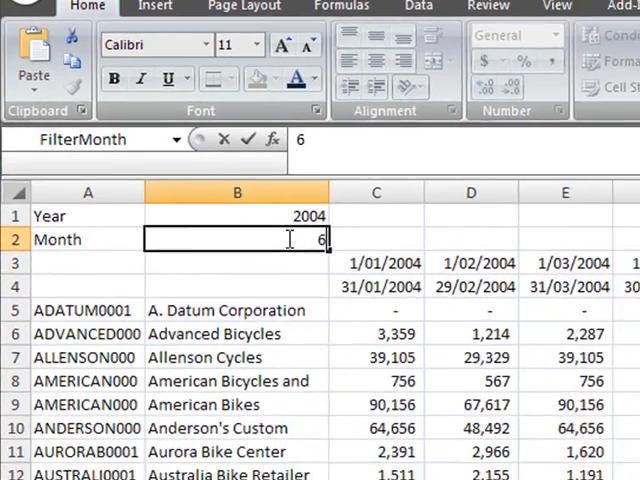
{"action": "key", "text": "Enter"}
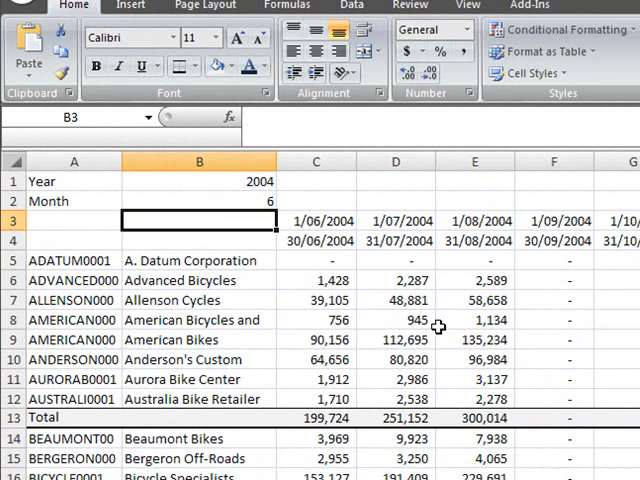
{"action": "left_click", "coordinate": [474, 320]}
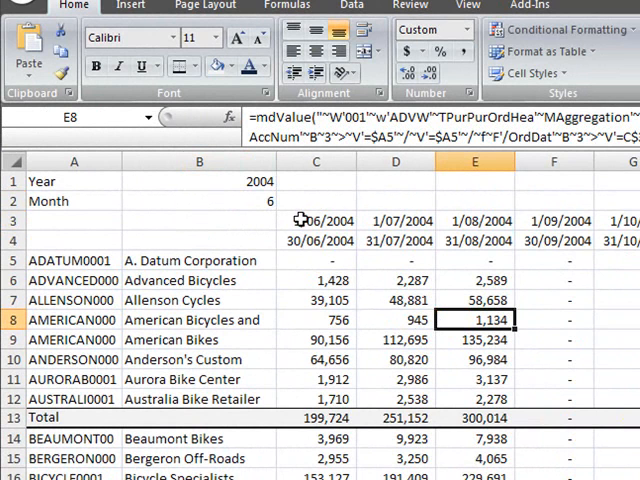
{"action": "mouse_move", "coordinate": [305, 220]}
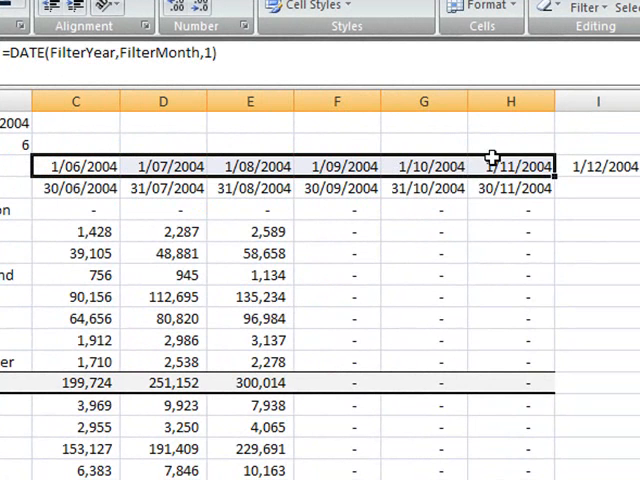
Format the row 3 month start dates as mmm-yy so they read Jun-04 through Nov-04
{"action": "right_click", "coordinate": [511, 166]}
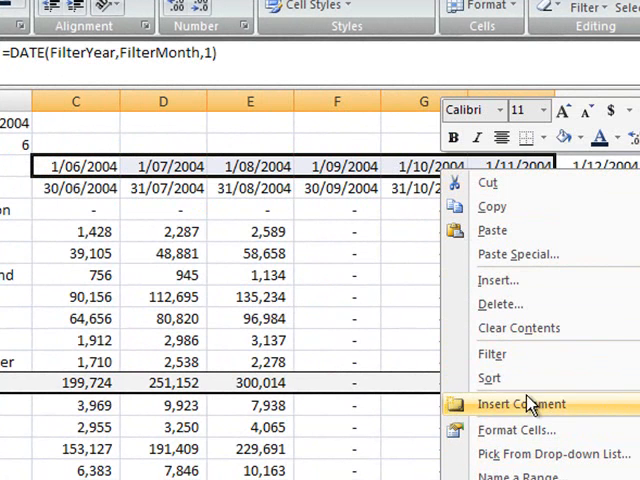
{"action": "left_click", "coordinate": [516, 431]}
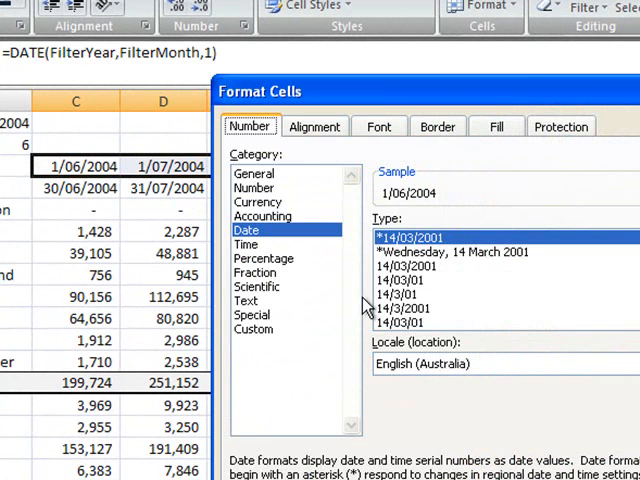
{"action": "left_click", "coordinate": [254, 328]}
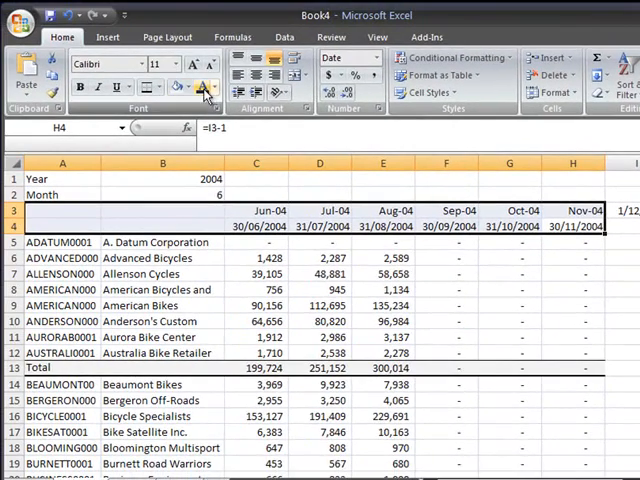
Give header rows 3–4 a dark navy fill with white font, titled Vendor and Name
{"action": "left_click", "coordinate": [192, 89]}
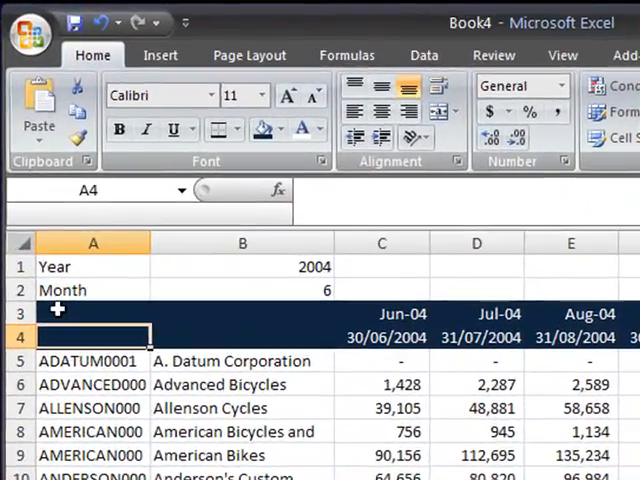
{"action": "type", "text": "Vendor"}
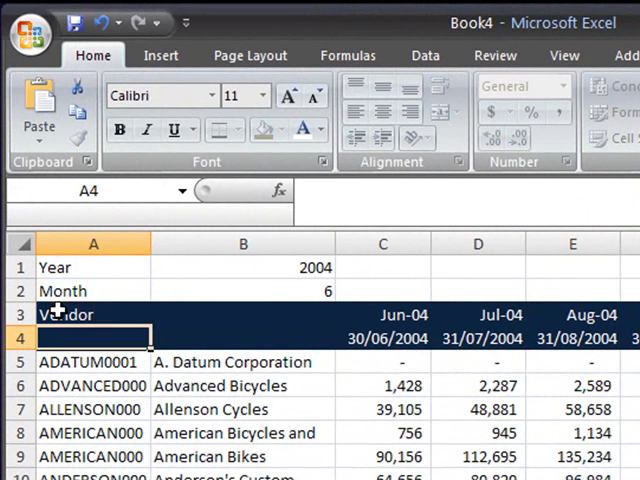
{"action": "type", "text": "Name"}
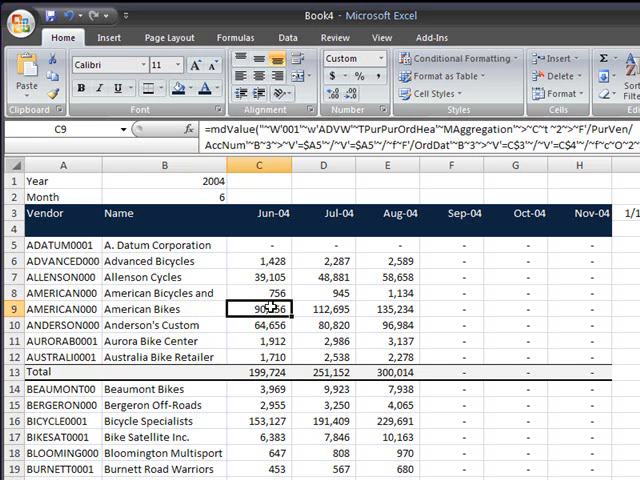
{"action": "left_click", "coordinate": [331, 293]}
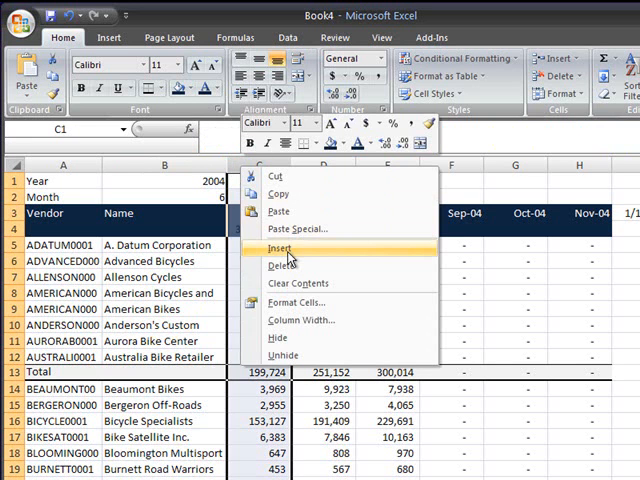
{"action": "left_click", "coordinate": [281, 247]}
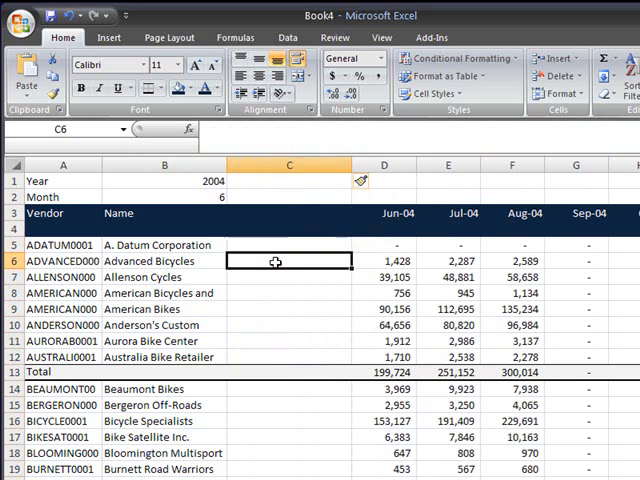
{"action": "left_click", "coordinate": [289, 245]}
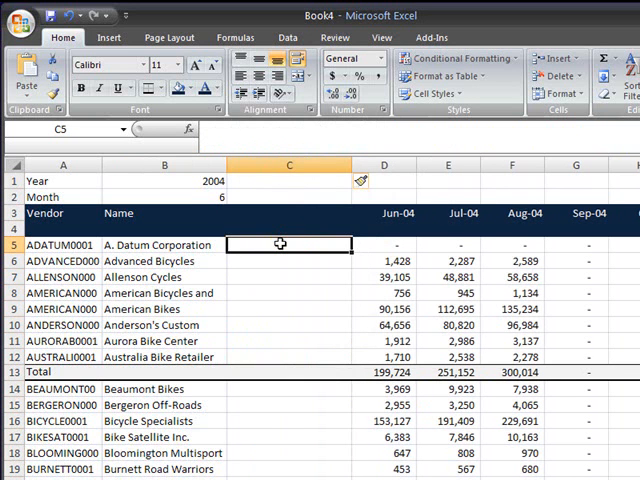
{"action": "scroll", "scroll_direction": "down", "scroll_amount": 3}
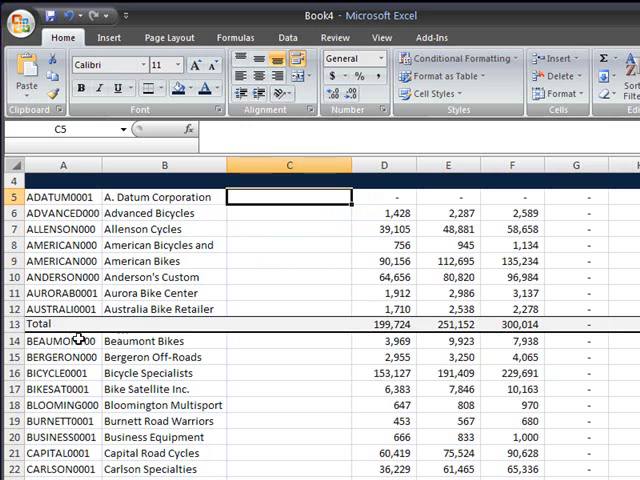
{"action": "mouse_move", "coordinate": [618, 338]}
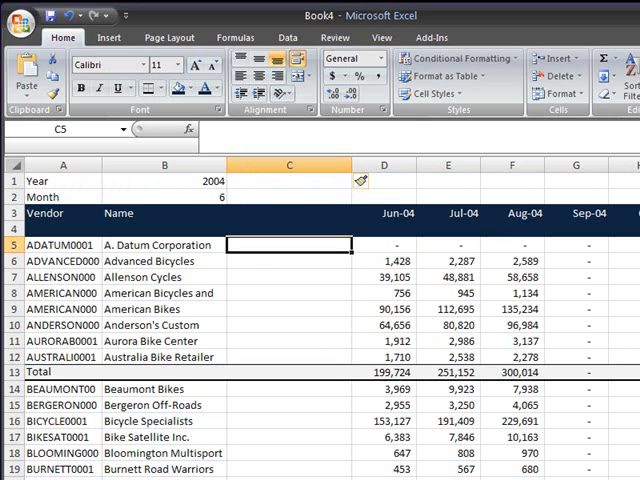
{"action": "mouse_move", "coordinate": [236, 289]}
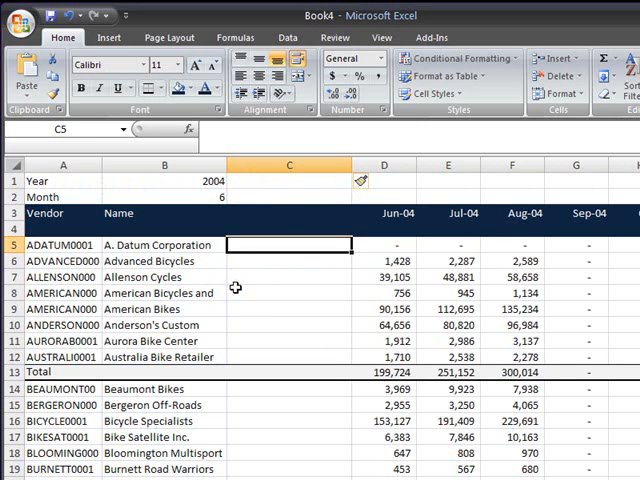
{"action": "left_click", "coordinate": [163, 293]}
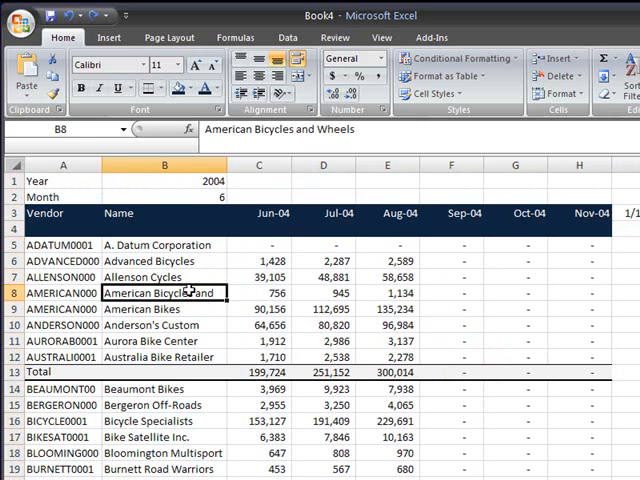
{"action": "mouse_move", "coordinate": [52, 245]}
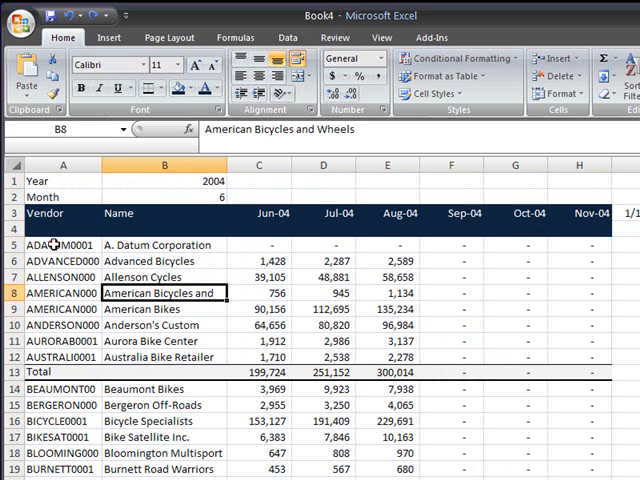
{"action": "left_click", "coordinate": [55, 245]}
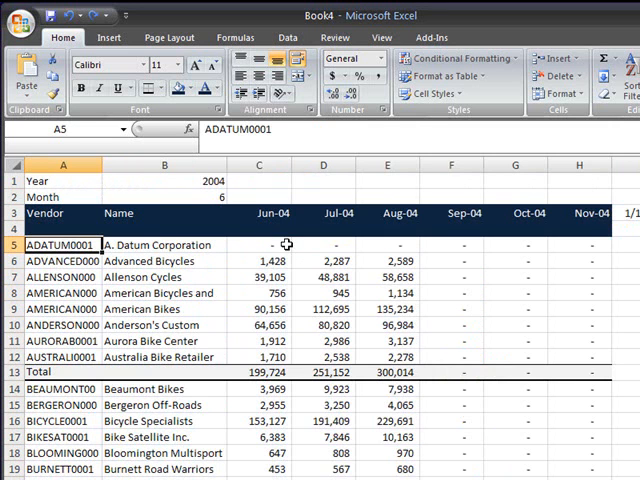
{"action": "left_click", "coordinate": [258, 244]}
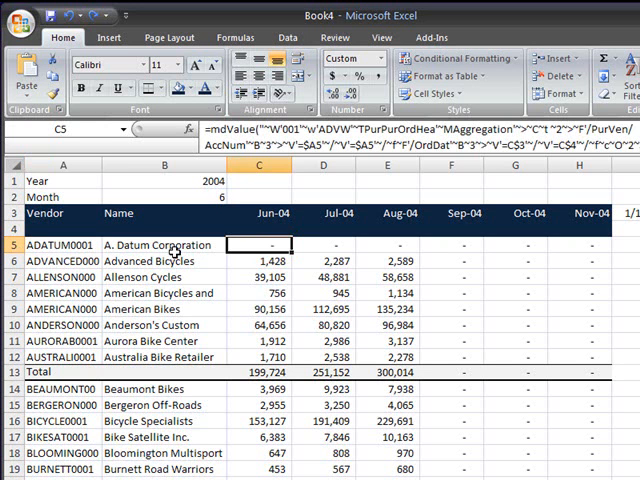
{"action": "mouse_move", "coordinate": [139, 262]}
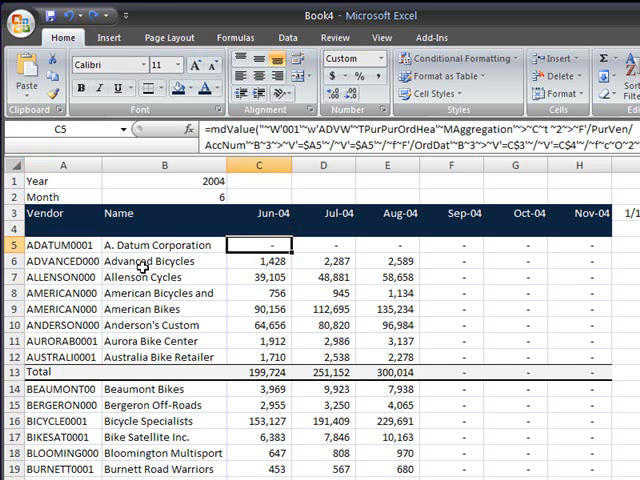
{"action": "left_click", "coordinate": [160, 245]}
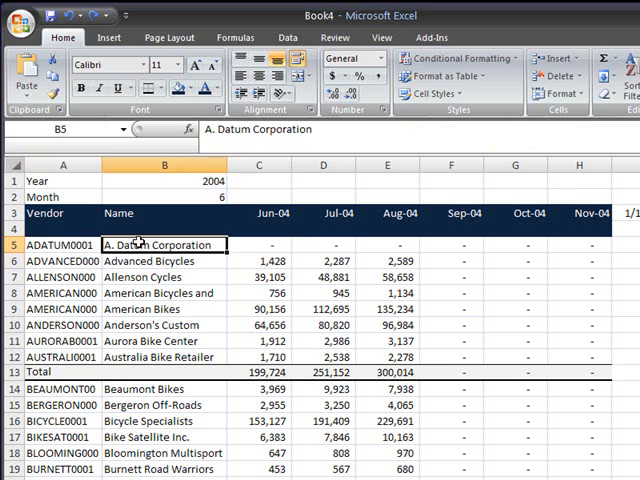
{"action": "mouse_move", "coordinate": [150, 245]}
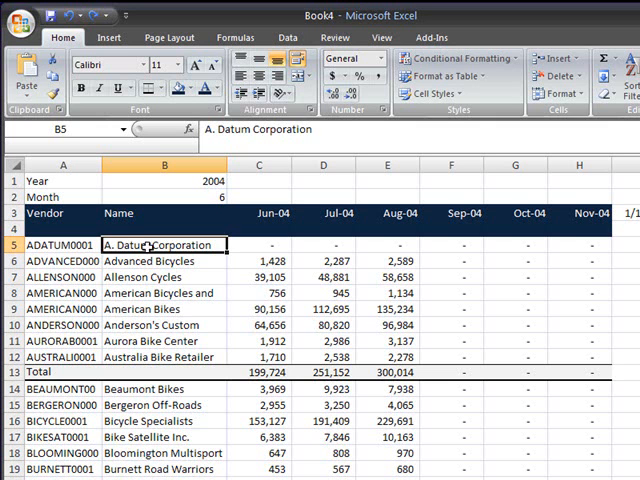
{"action": "left_click", "coordinate": [160, 261]}
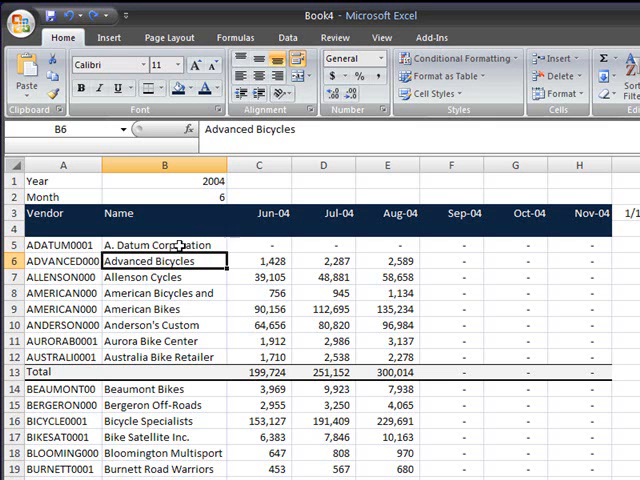
{"action": "left_click", "coordinate": [164, 245]}
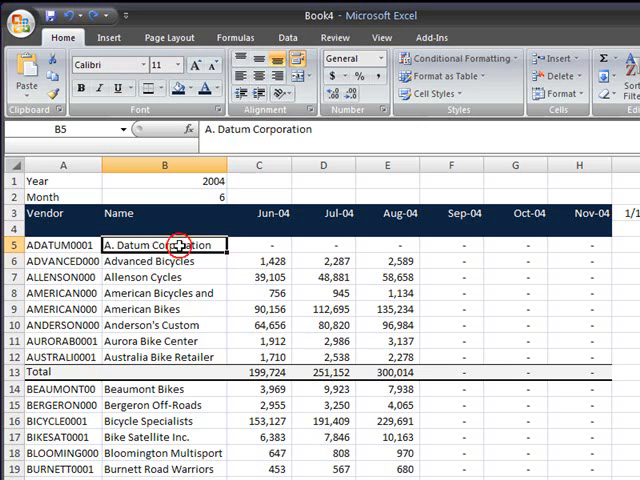